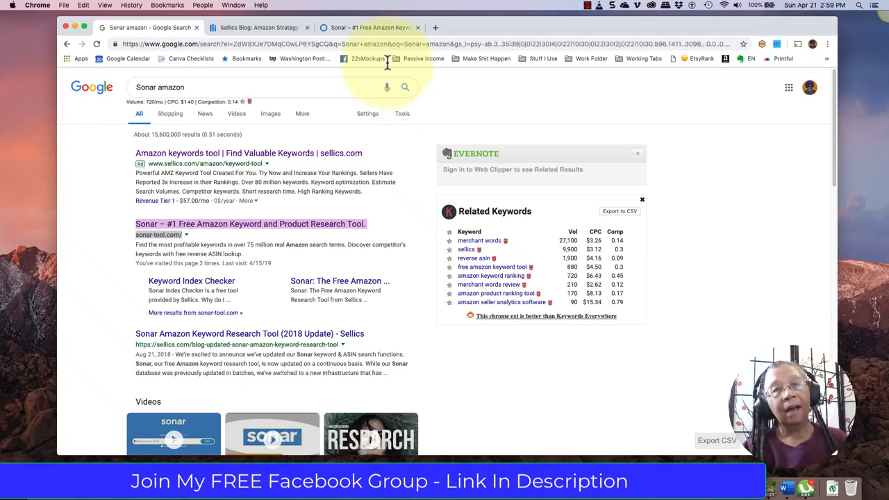
Switch from the Google results through the Sellics blog to the Sonar keyword tool page.
left_click(259, 28)
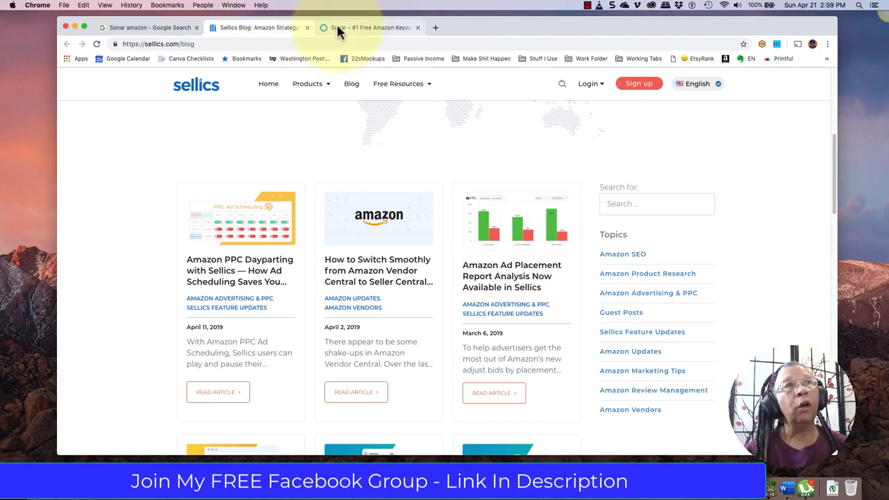
left_click(370, 28)
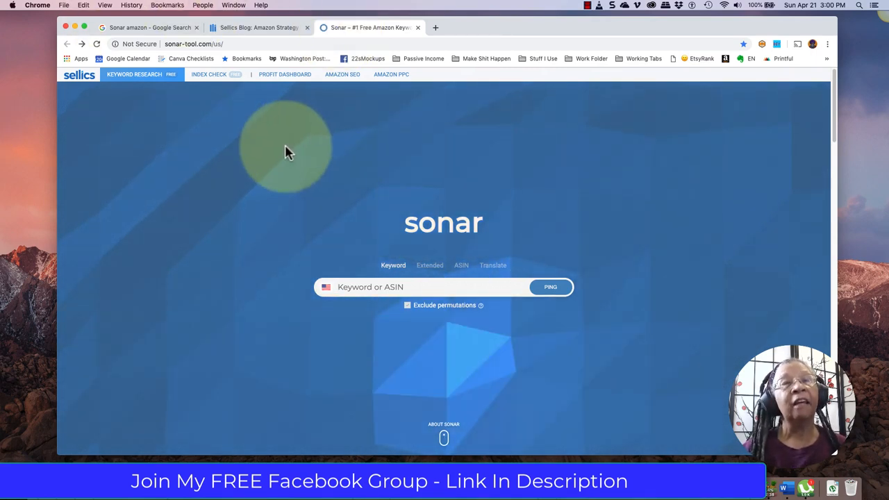
mouse_move(309, 200)
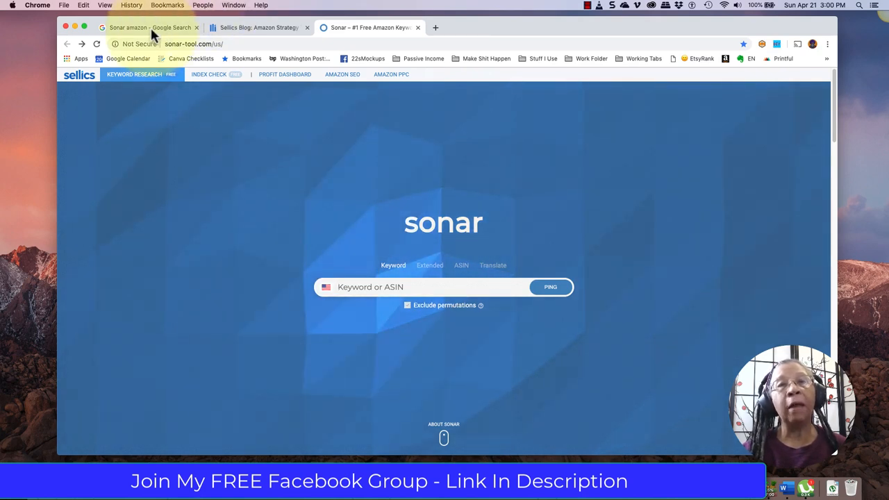
Cycle between the Google 'Sonar amazon' results and the Sellics blog, ending on the blog.
left_click(148, 28)
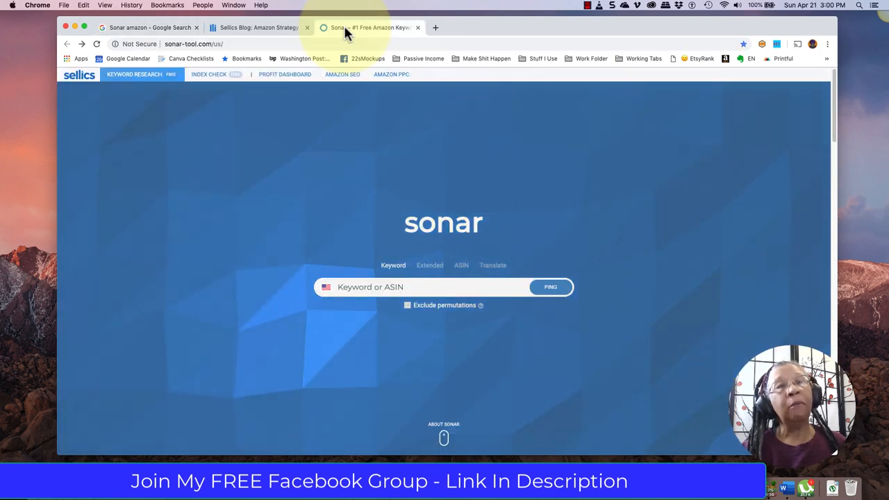
left_click(257, 28)
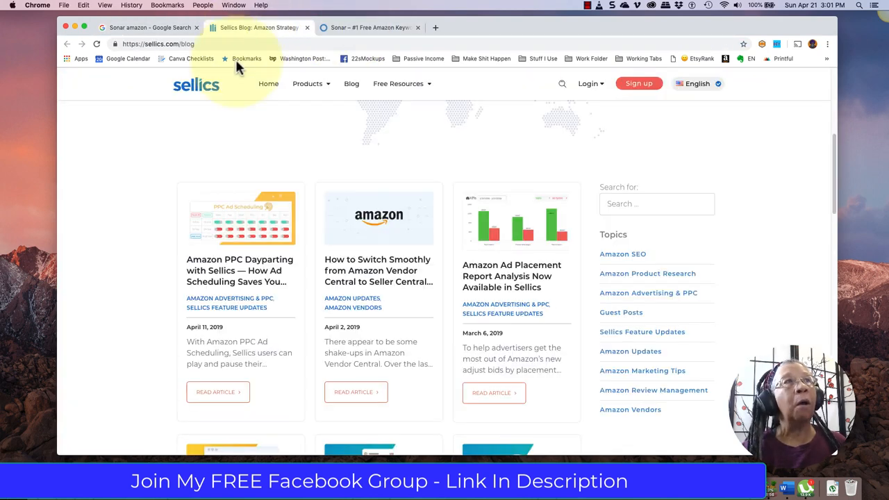
left_click(146, 28)
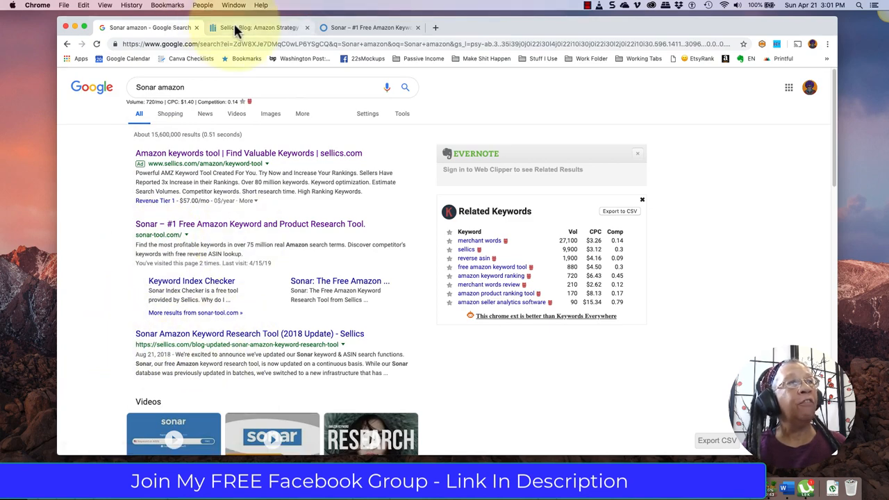
left_click(261, 28)
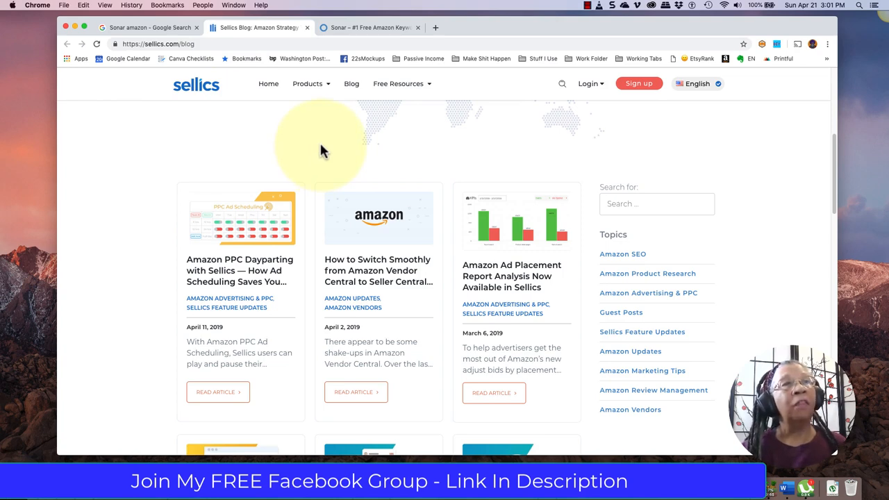
scroll("up", 3)
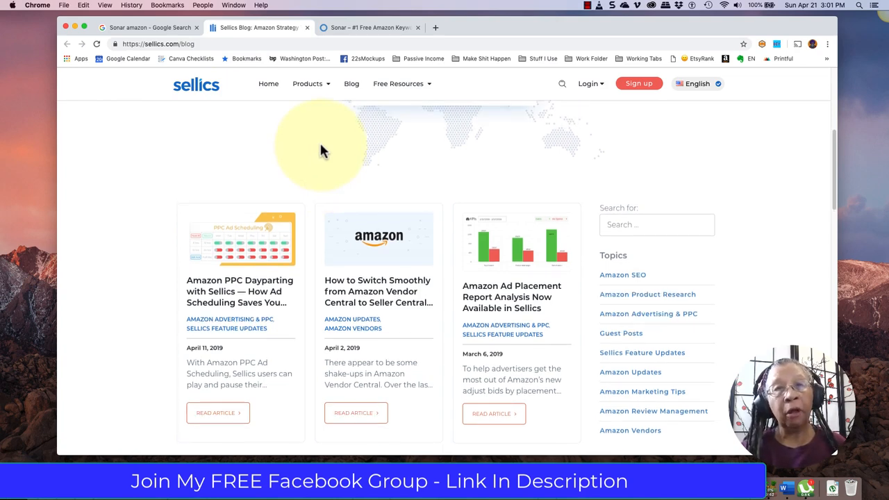
scroll("down", 3)
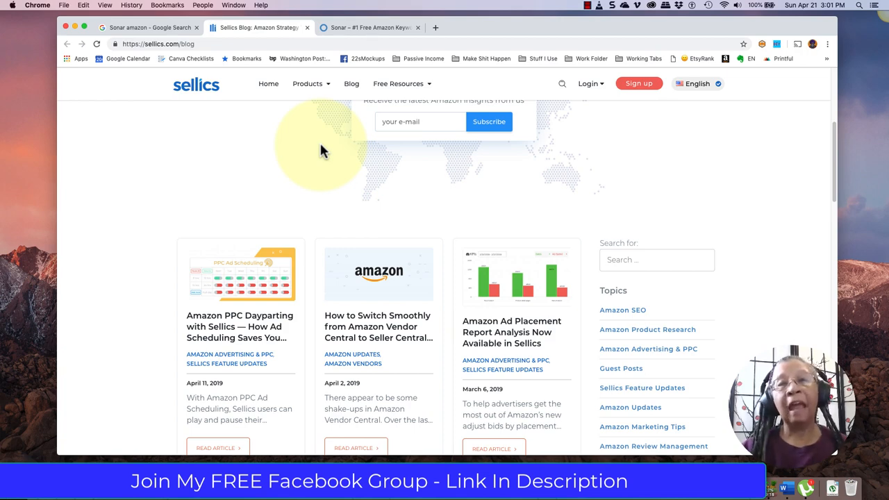
mouse_move(321, 167)
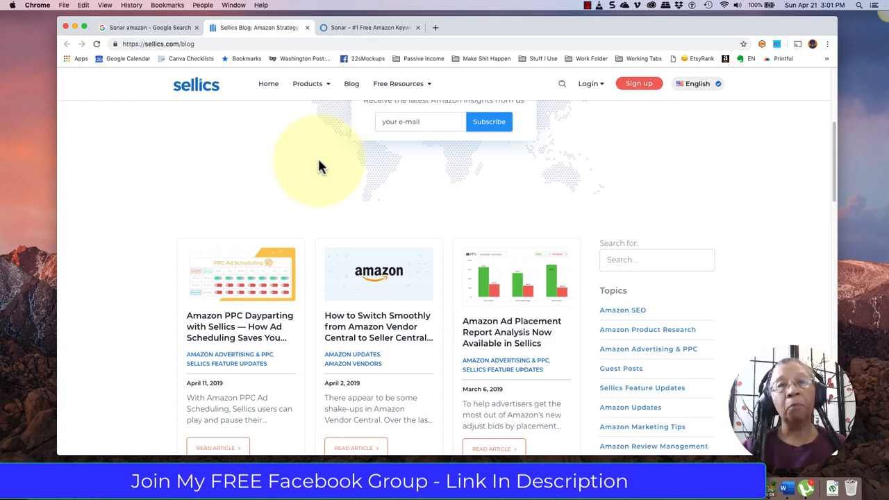
scroll("down", 3)
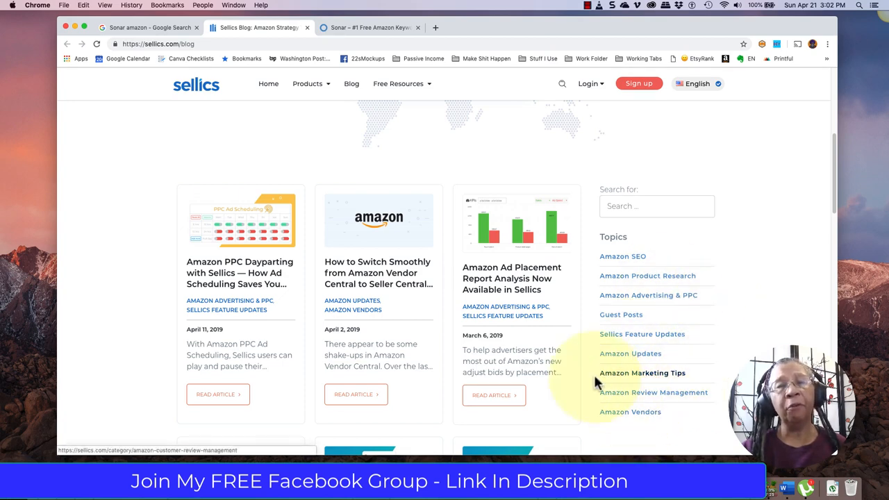
scroll("down", 3)
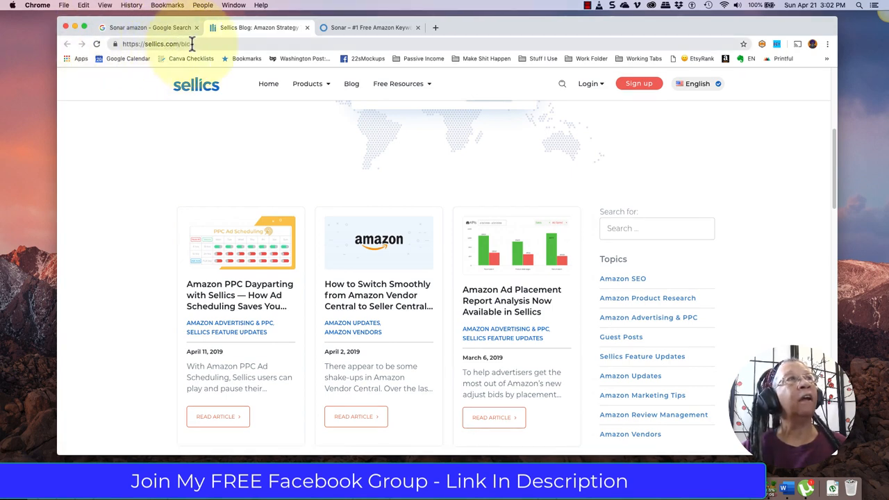
scroll("up", 3)
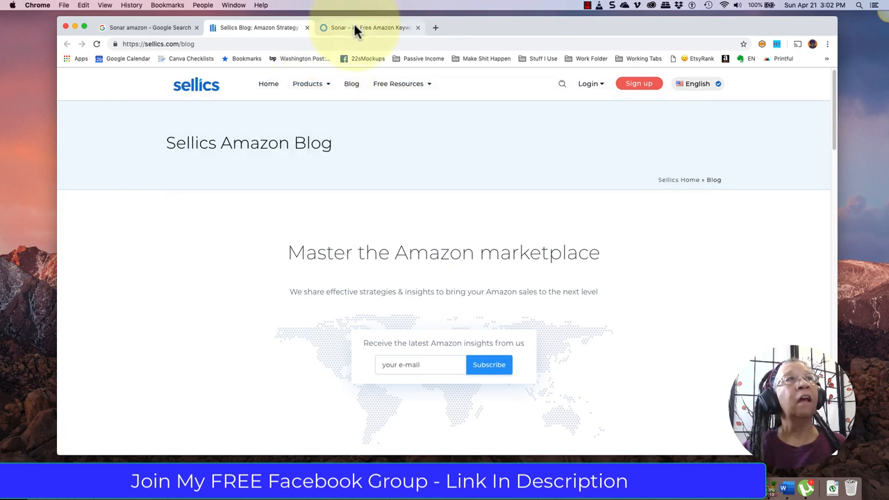
Bring the Sonar keyword tool back in front after a brief look at the Google results.
left_click(369, 28)
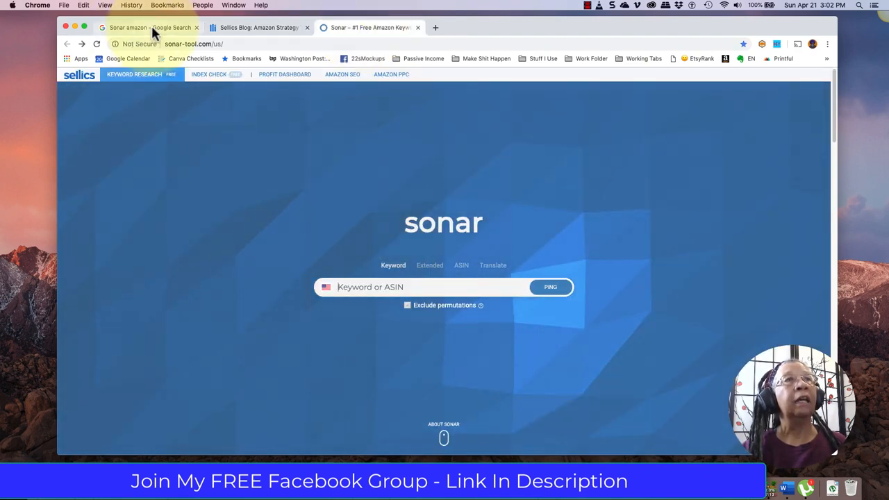
left_click(148, 28)
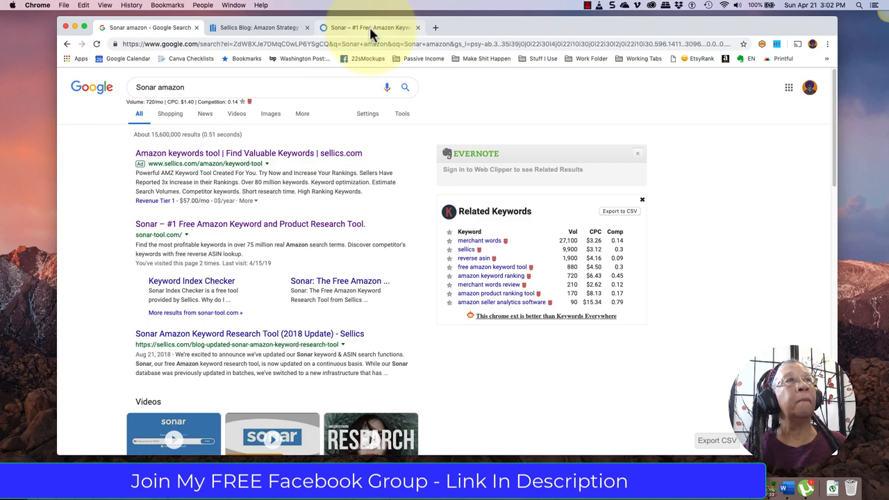
left_click(370, 28)
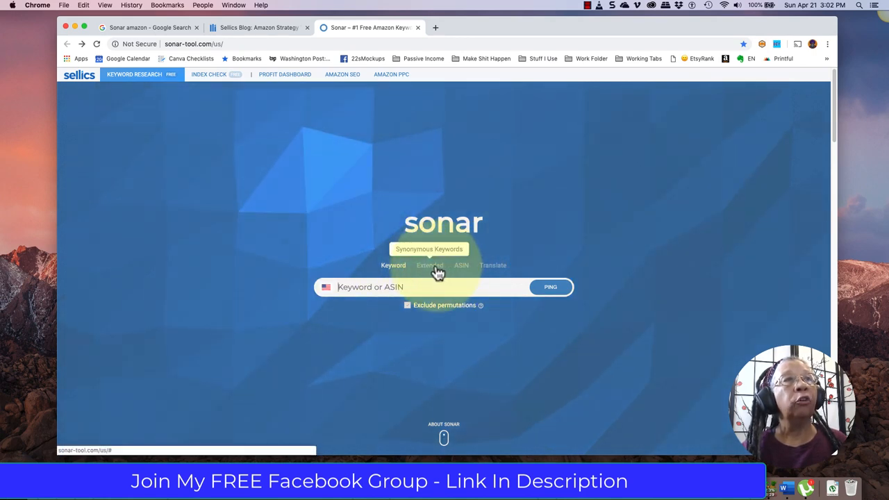
Enter 'journal' and pick the suggestion 'journals to write in for women' as the keyword.
left_click(407, 306)
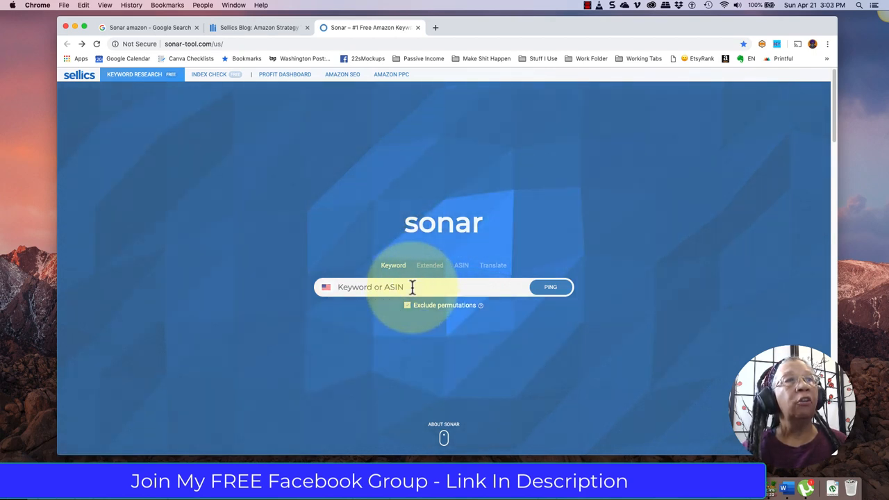
type("joun")
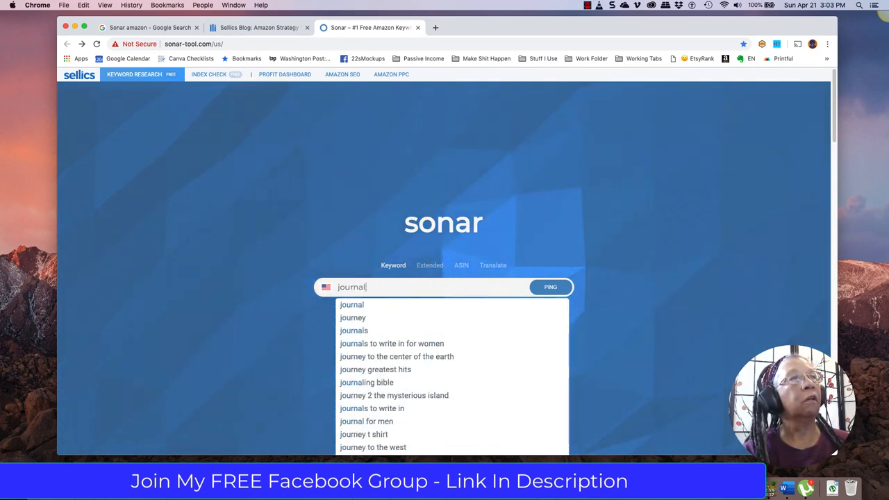
mouse_move(353, 330)
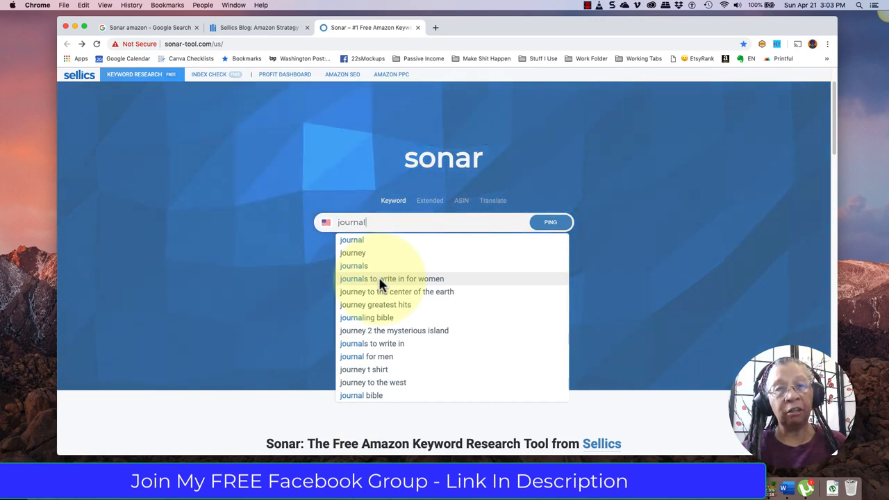
left_click(392, 278)
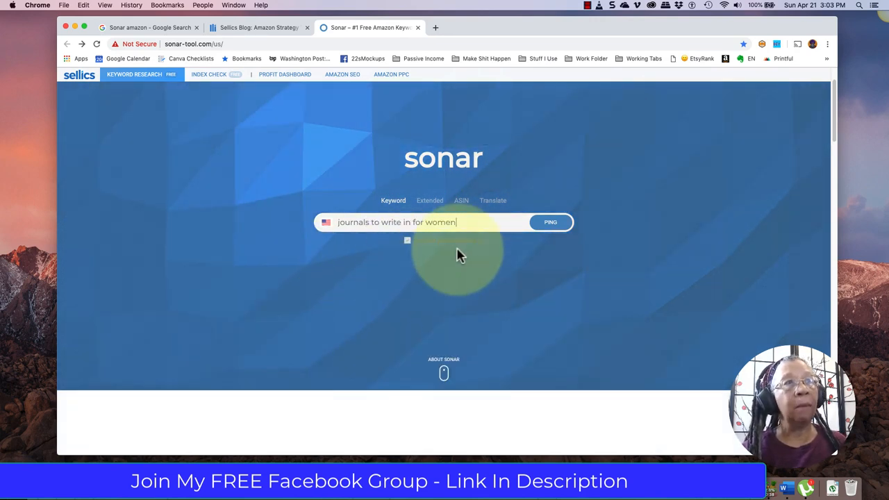
left_click(550, 222)
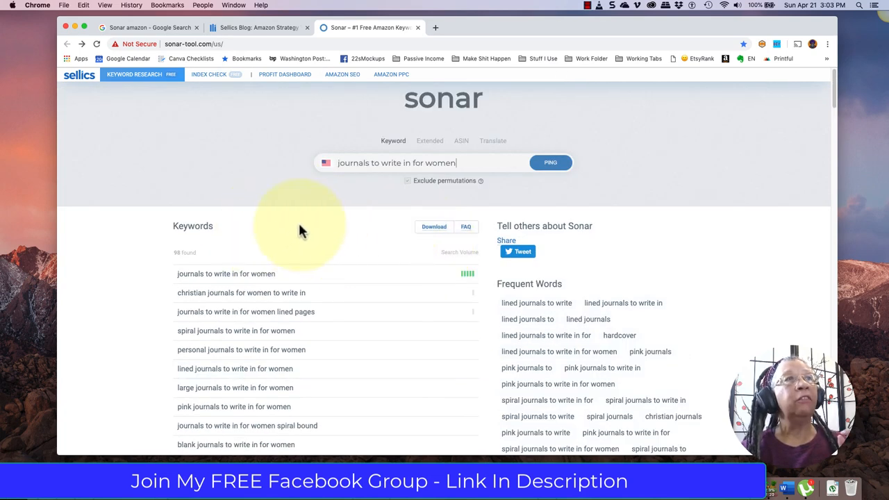
scroll("down", 3)
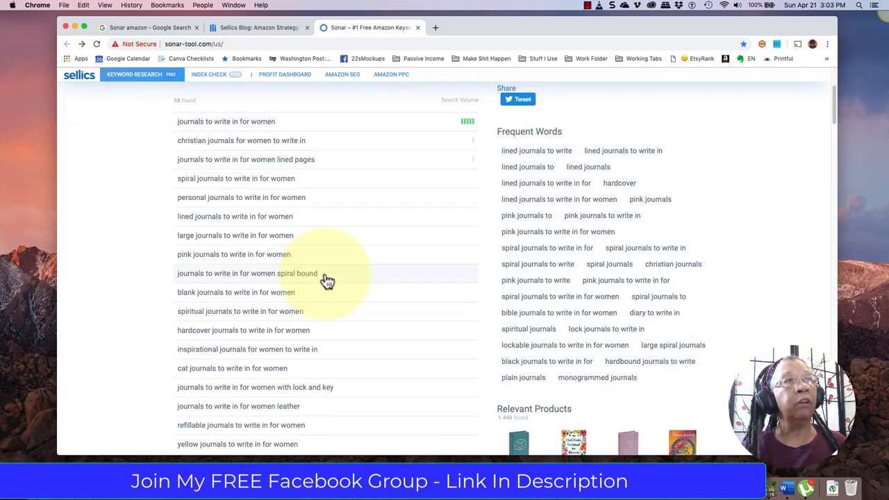
scroll("down", 3)
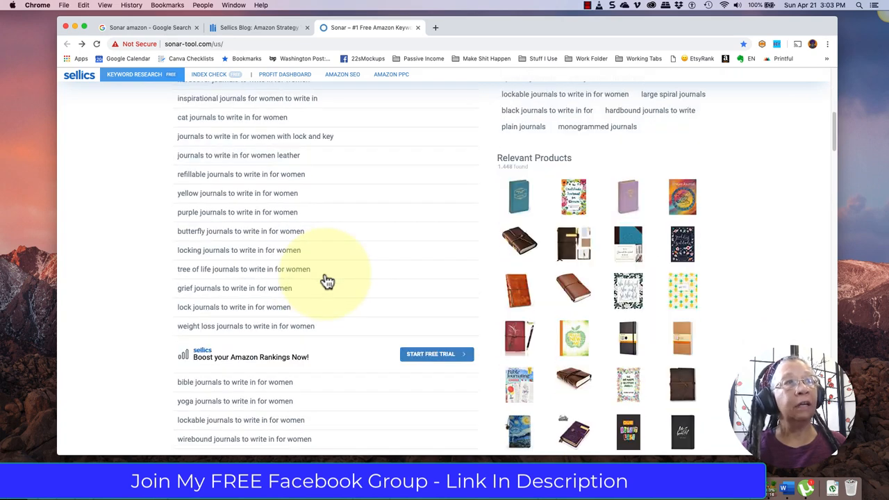
scroll("down", 3)
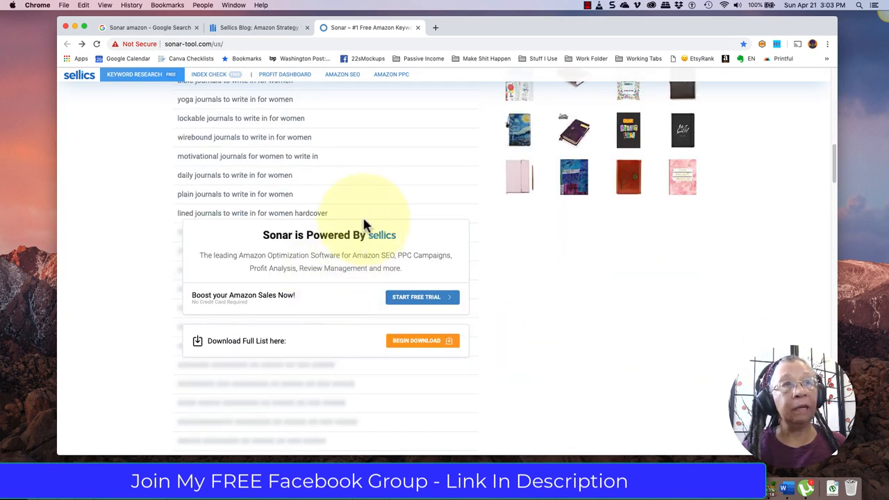
mouse_move(245, 417)
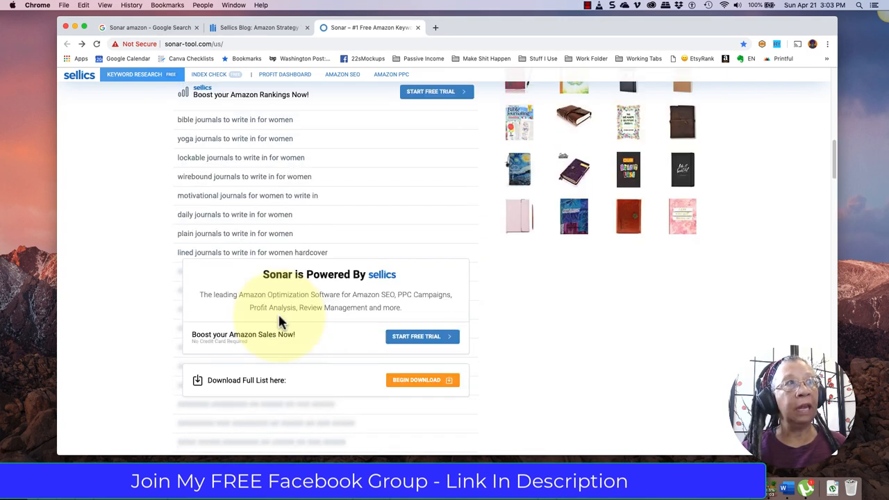
mouse_move(336, 224)
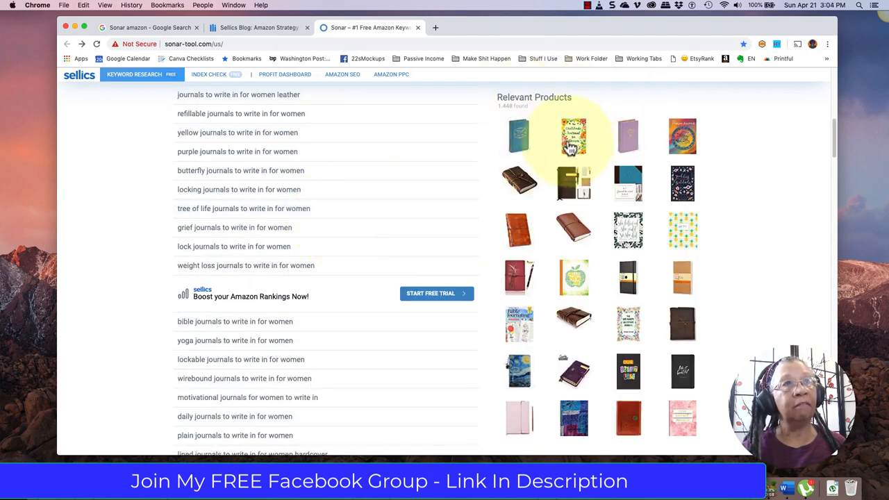
mouse_move(628, 236)
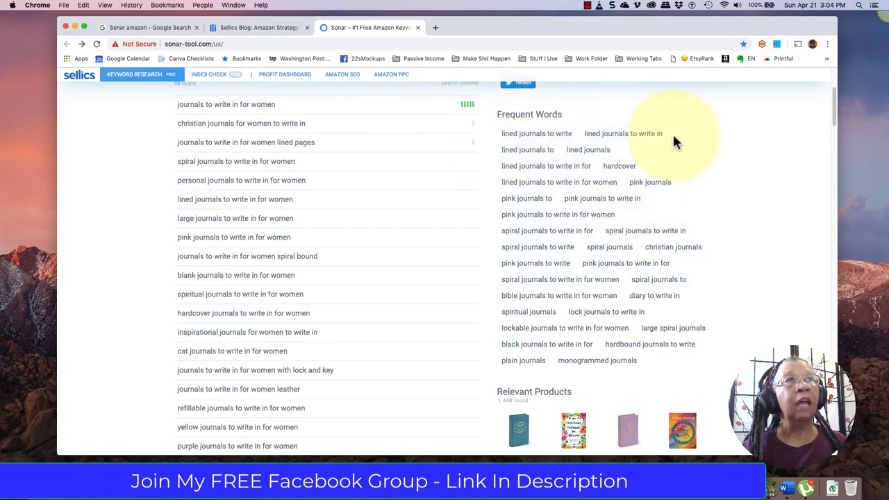
mouse_move(756, 299)
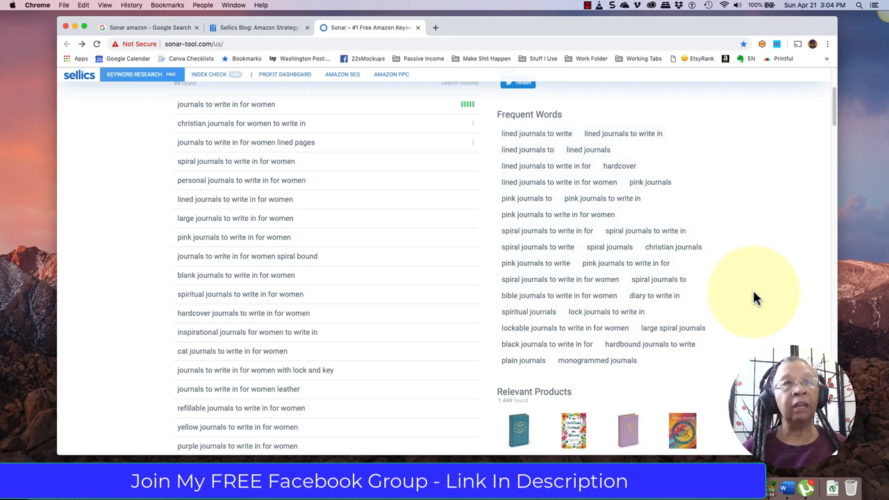
mouse_move(553, 182)
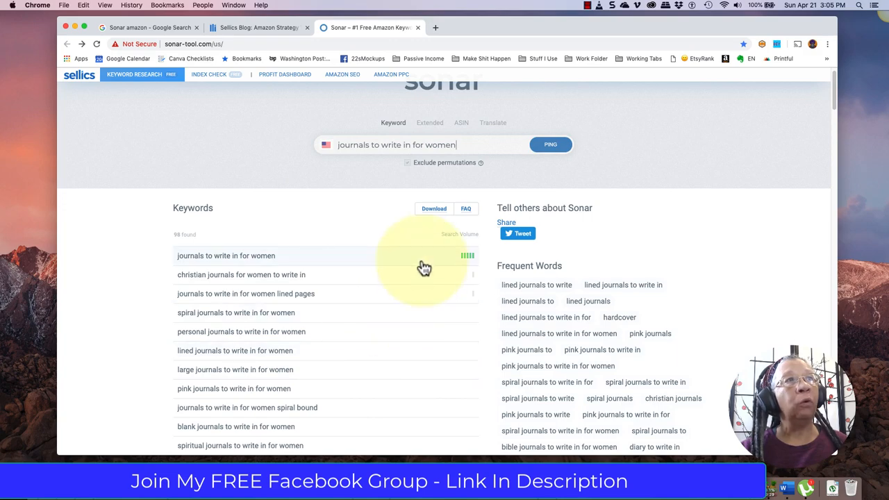
scroll("down", 3)
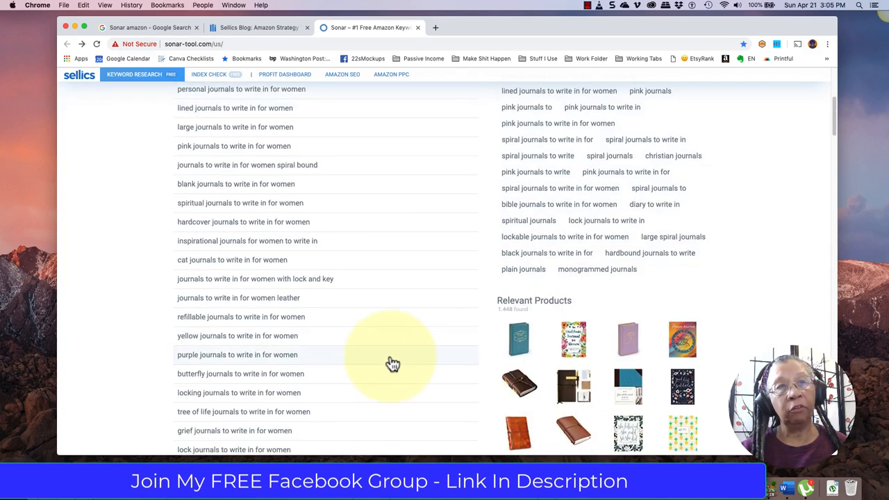
scroll("up", 3)
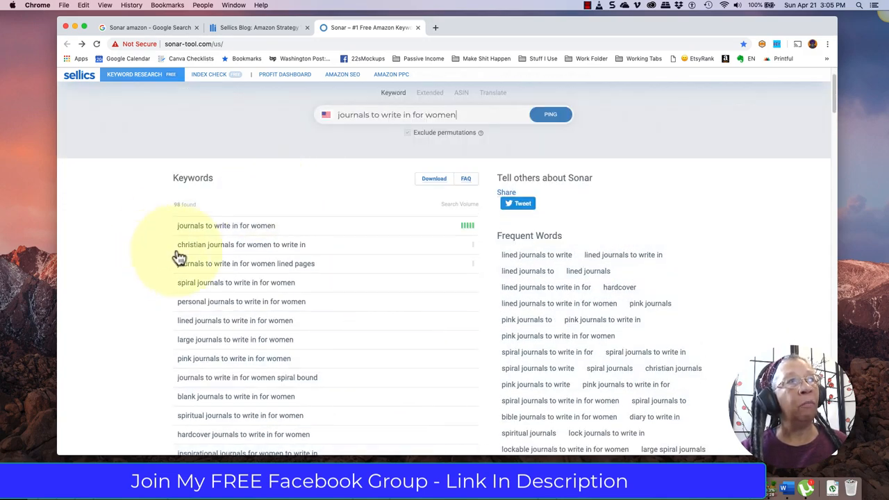
mouse_move(294, 253)
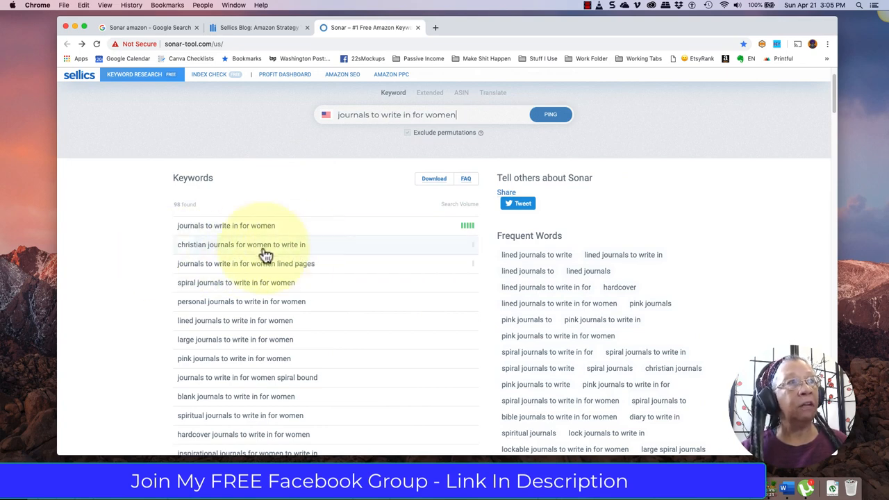
mouse_move(203, 259)
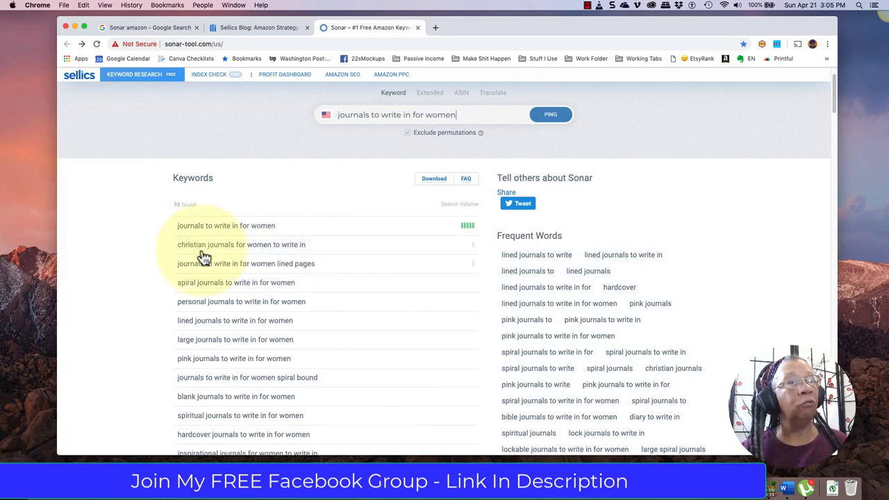
mouse_move(308, 281)
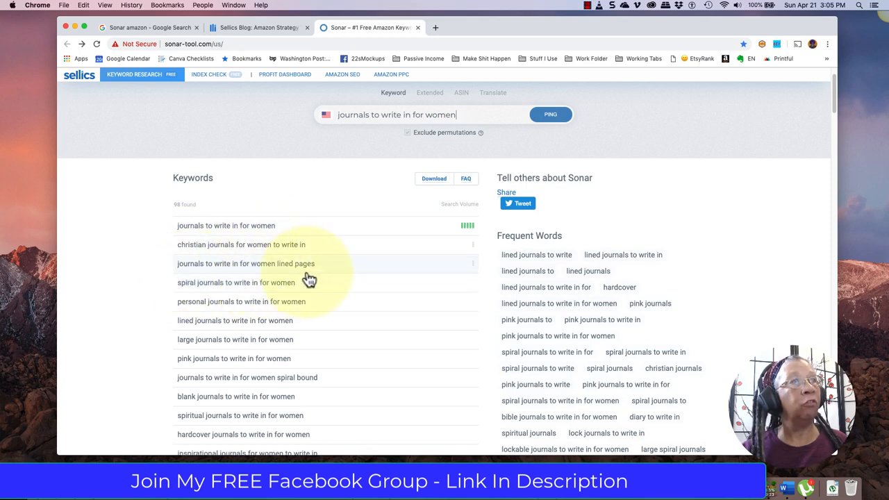
scroll("down", 3)
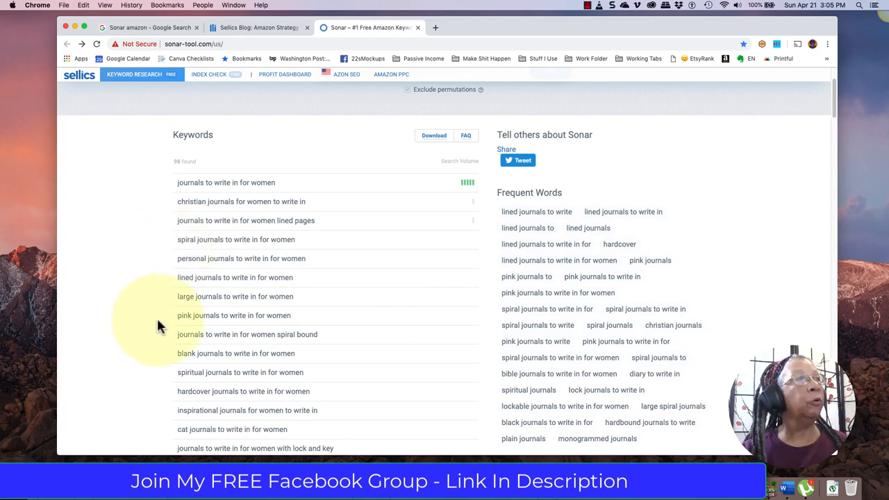
scroll("down", 3)
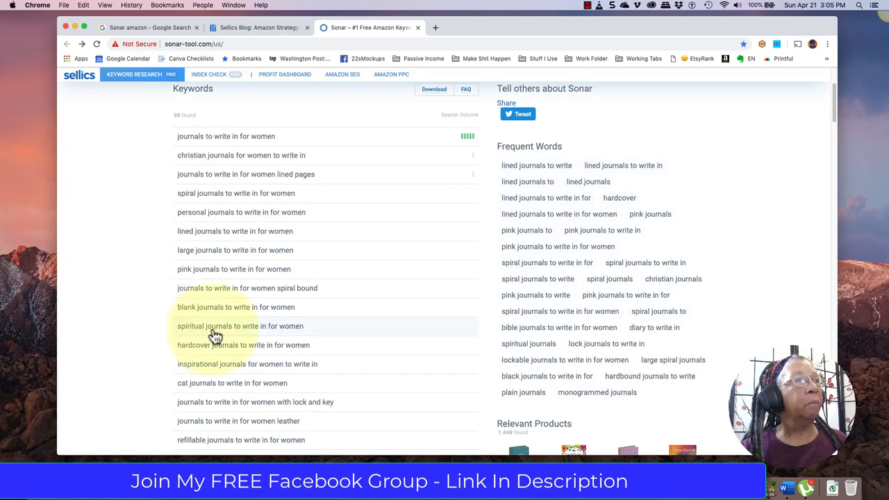
scroll("down", 3)
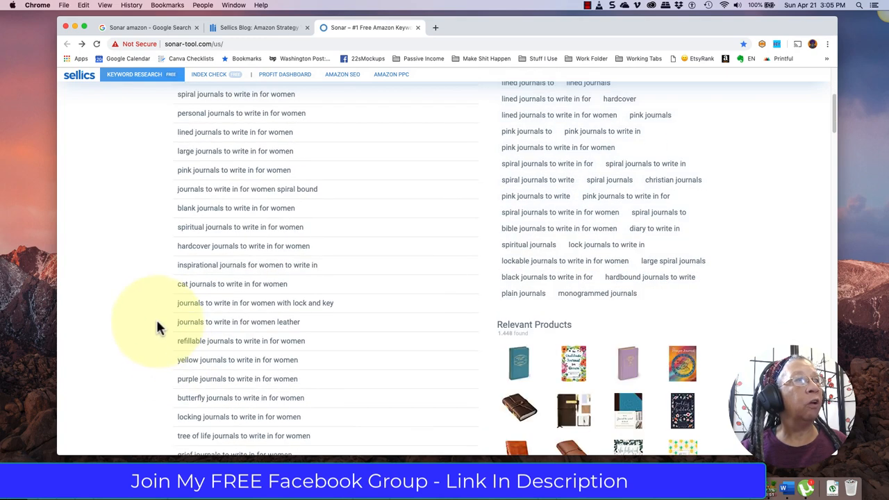
scroll("down", 3)
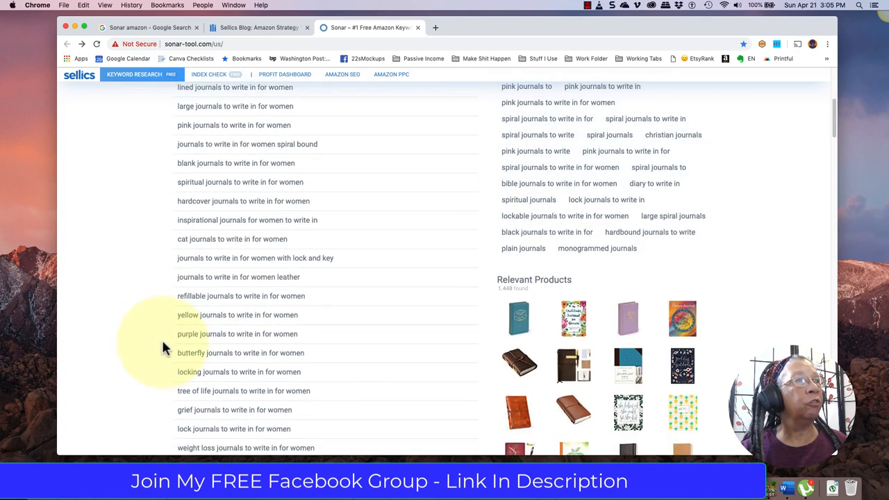
mouse_move(269, 339)
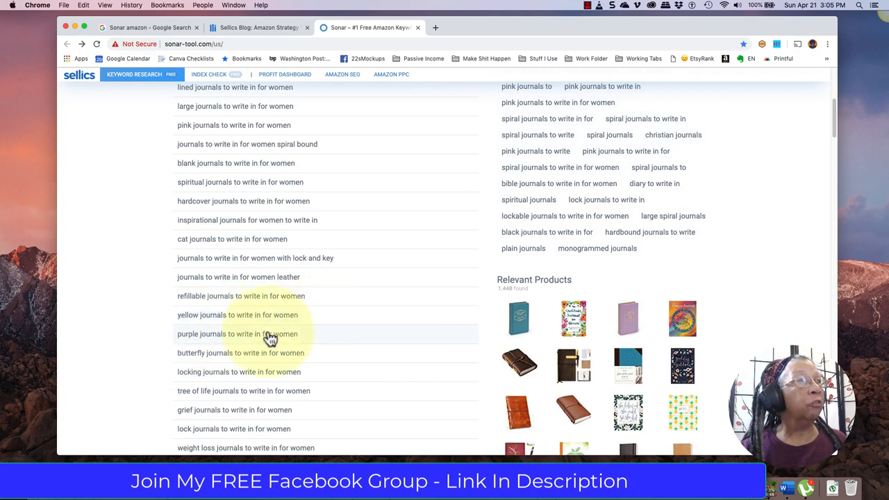
mouse_move(229, 355)
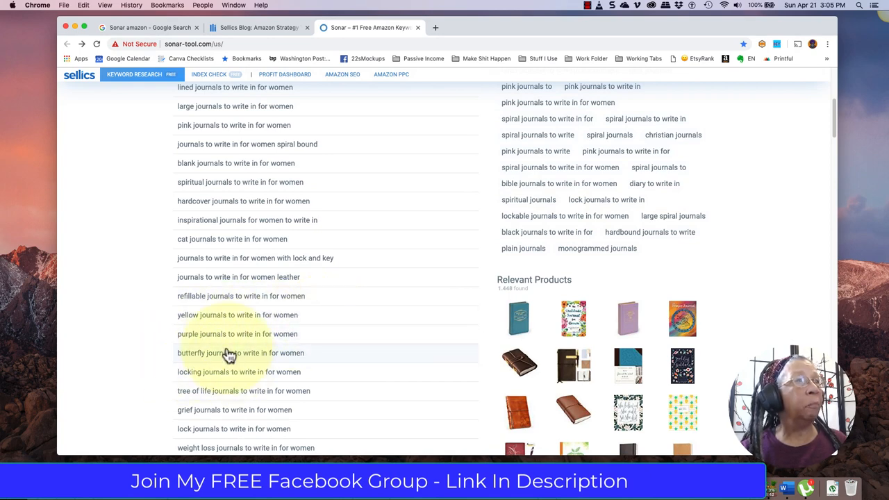
scroll("down", 3)
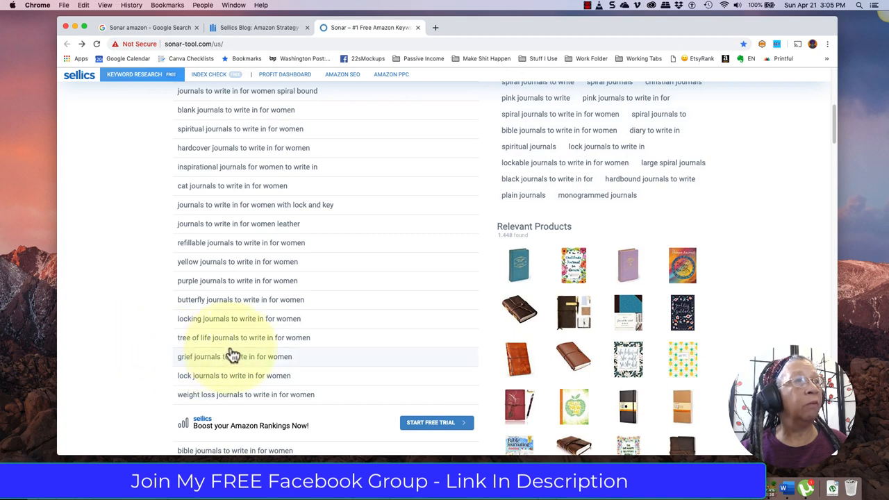
mouse_move(270, 375)
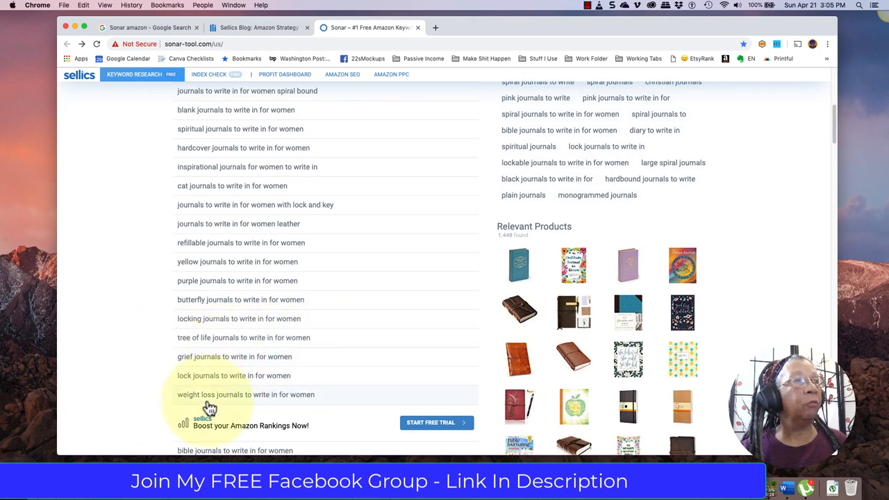
scroll("down", 3)
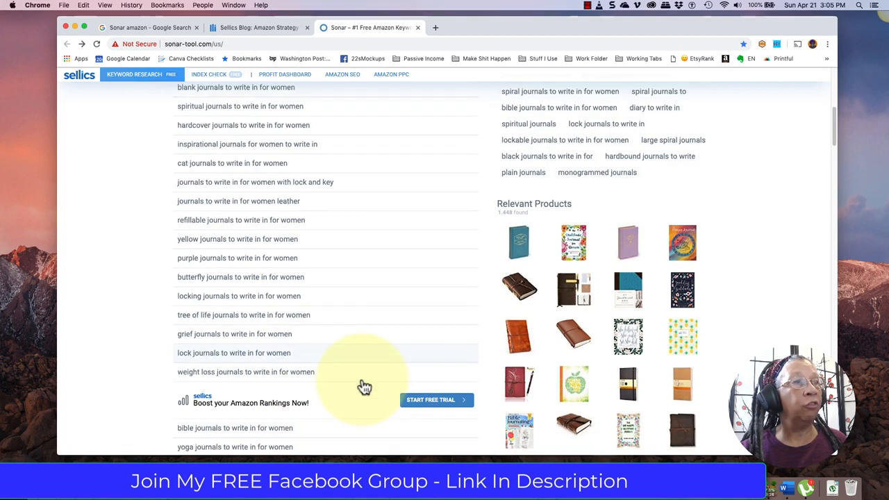
scroll("down", 3)
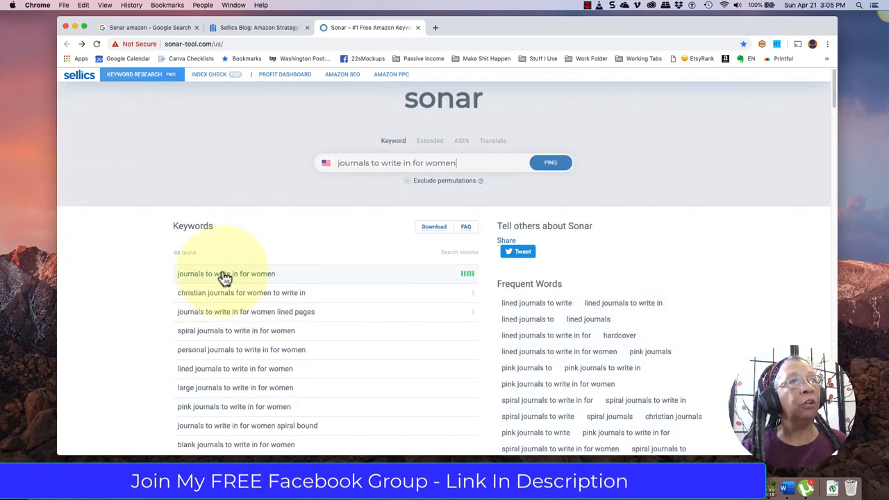
mouse_move(426, 150)
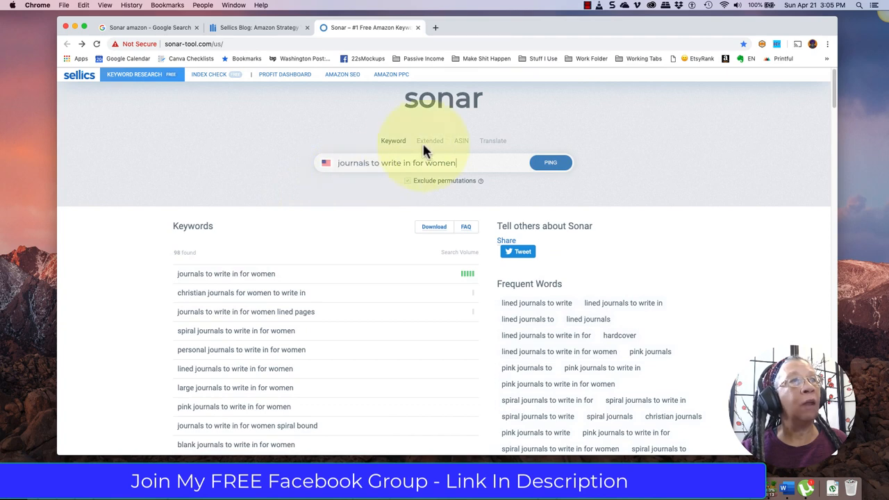
left_click(430, 141)
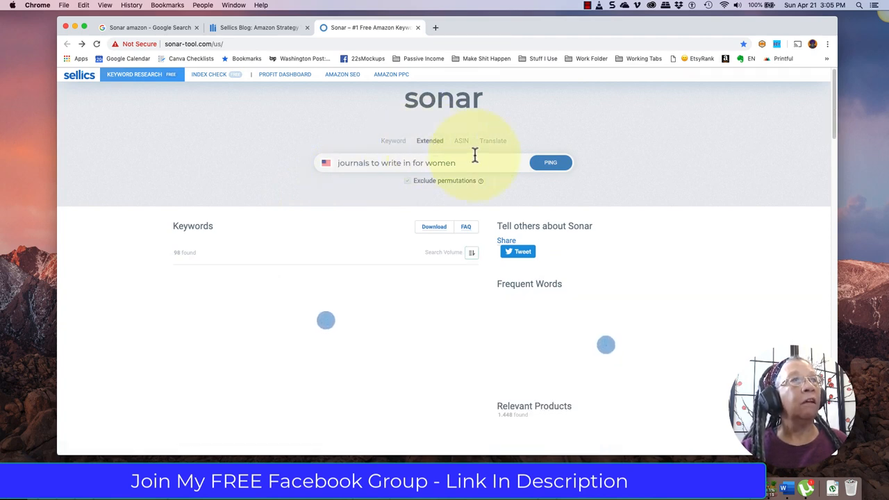
left_click(550, 163)
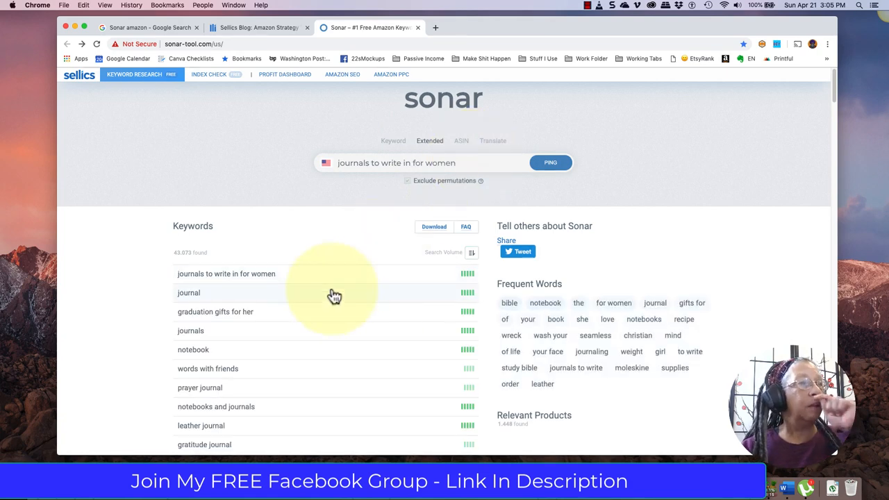
scroll("down", 3)
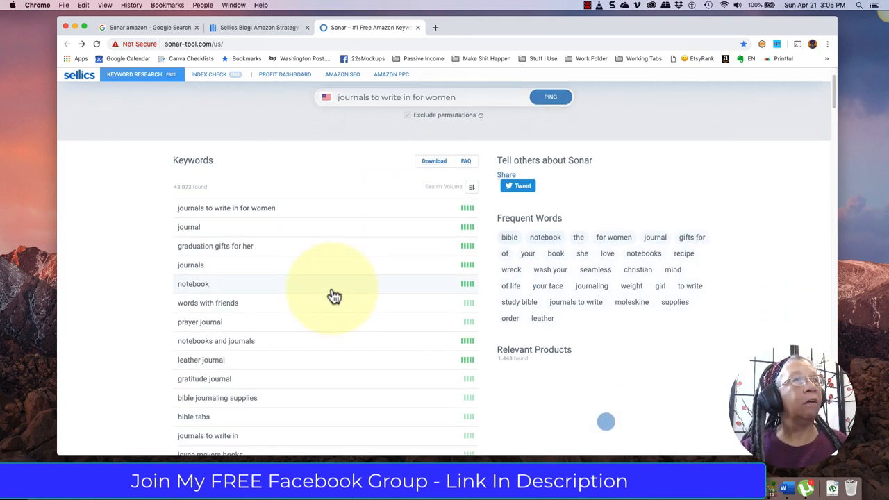
scroll("down", 3)
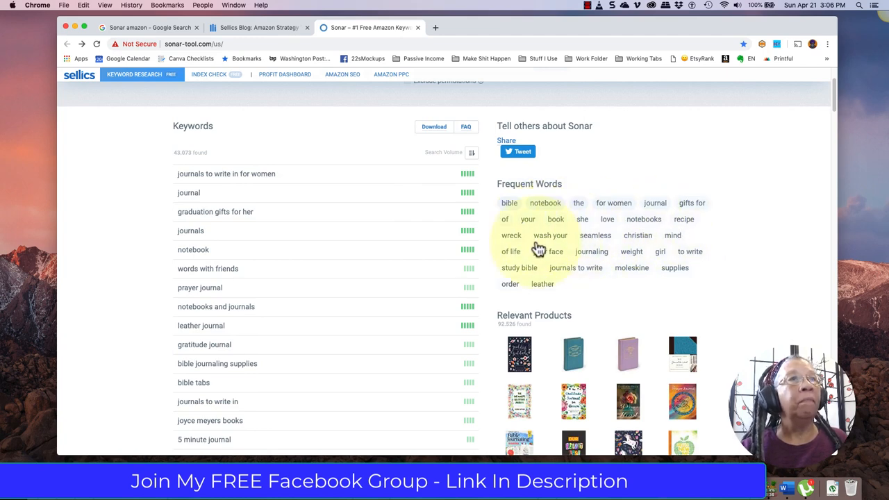
mouse_move(639, 244)
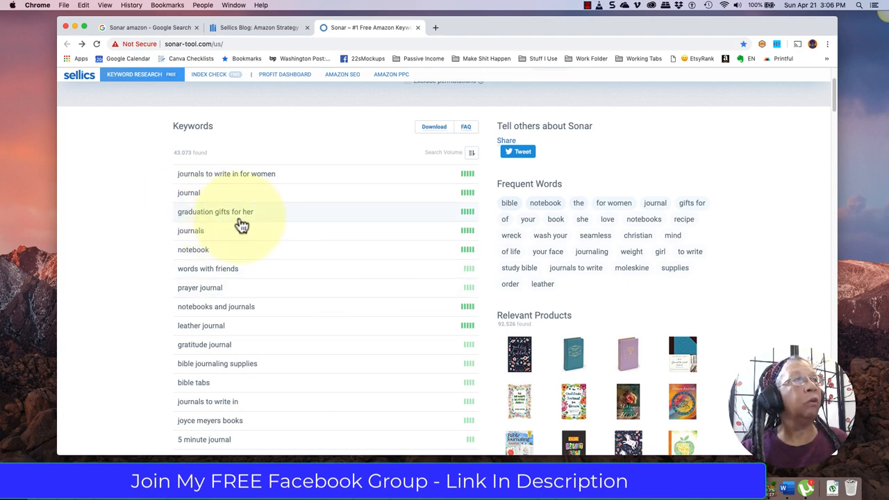
scroll("down", 3)
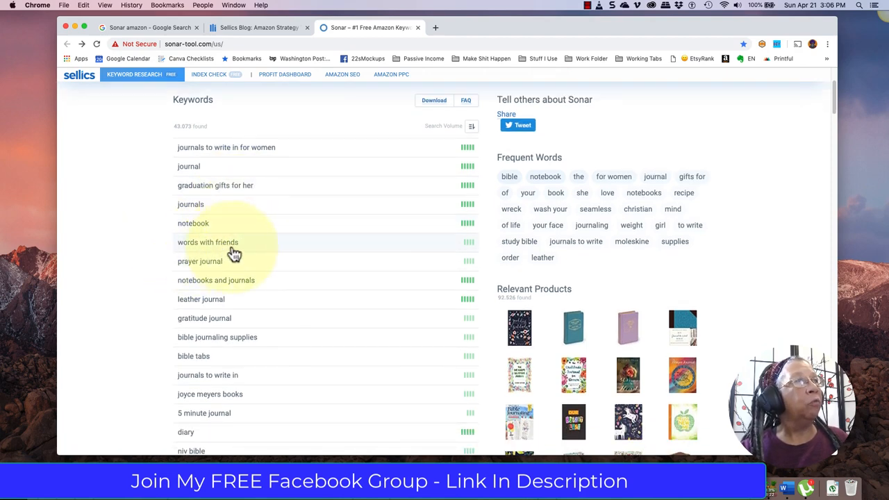
scroll("down", 3)
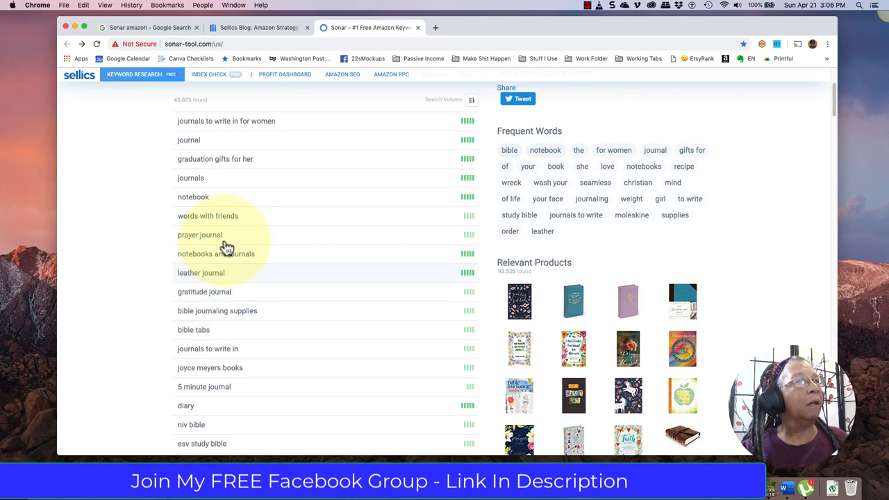
scroll("down", 3)
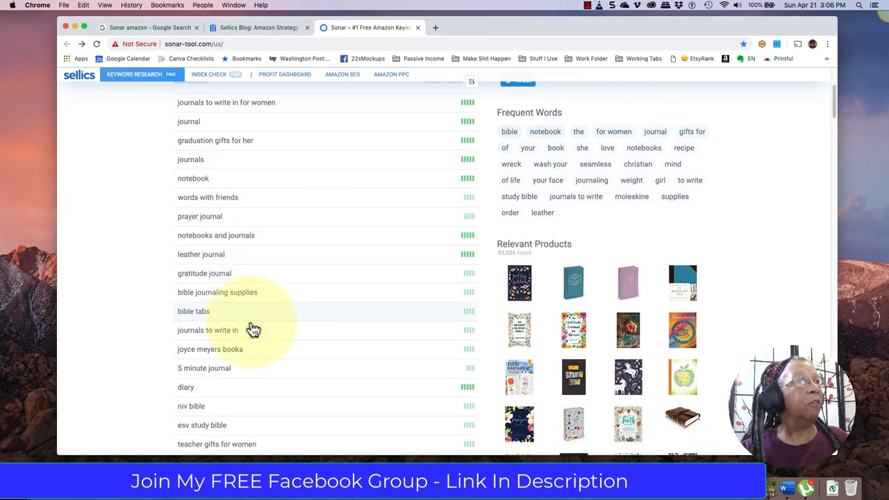
scroll("down", 3)
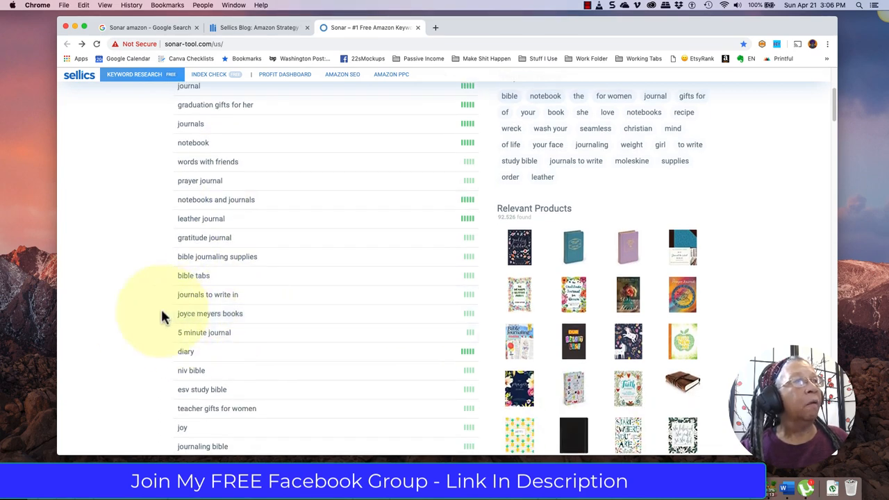
mouse_move(205, 325)
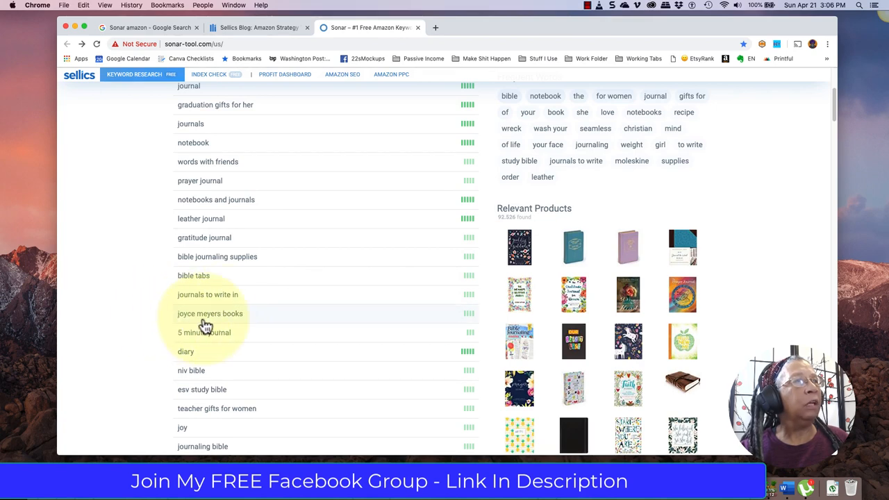
mouse_move(248, 324)
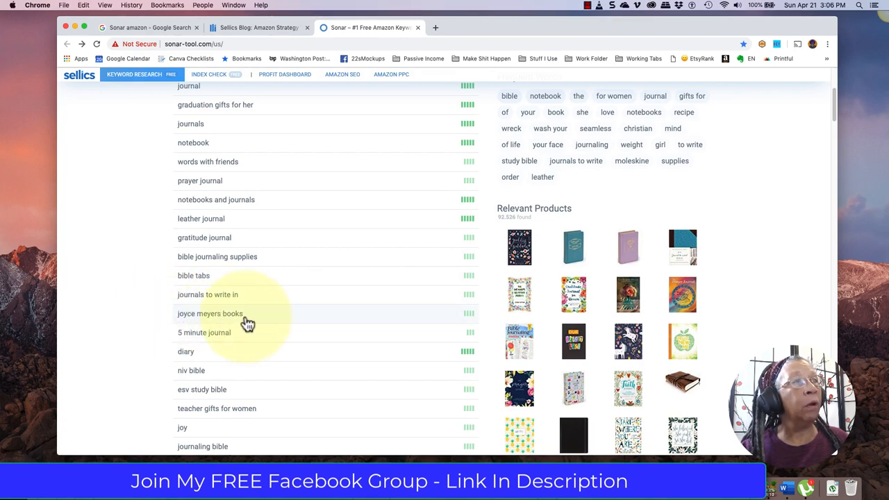
scroll("down", 3)
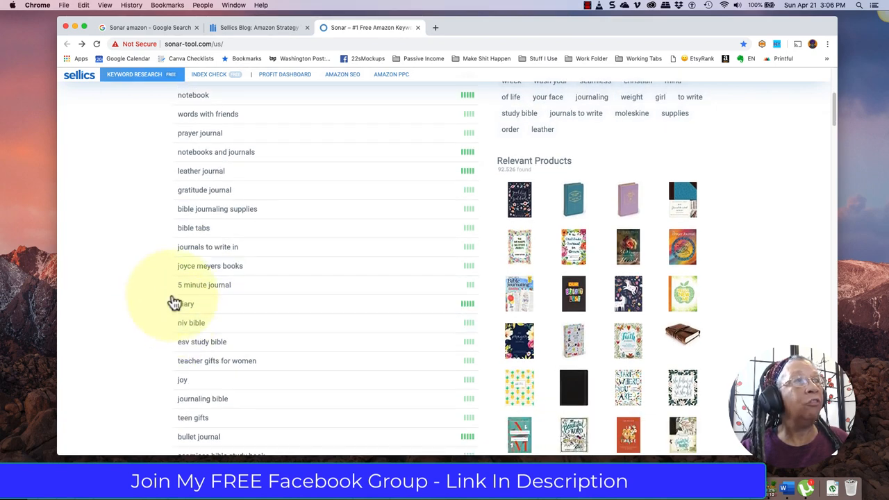
scroll("down", 3)
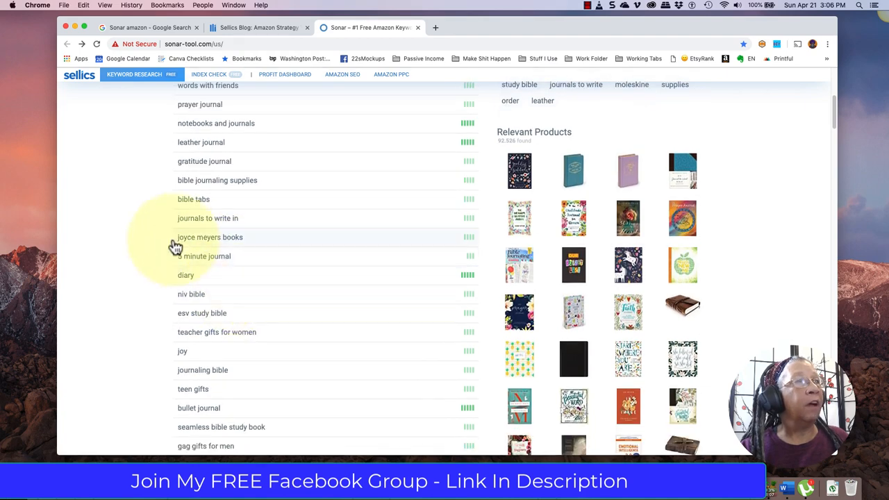
mouse_move(263, 270)
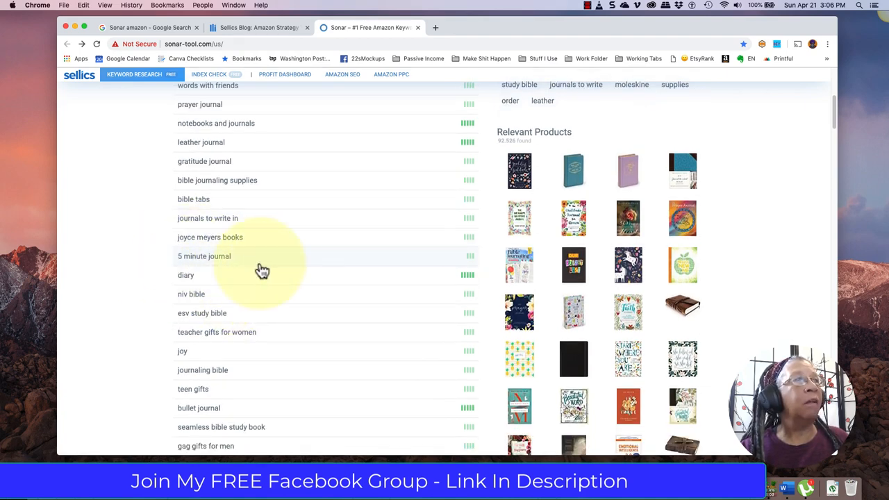
mouse_move(163, 259)
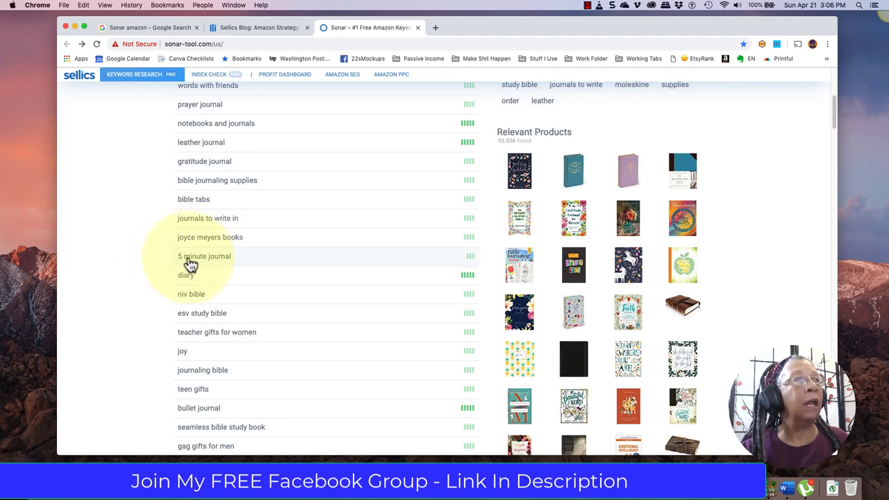
mouse_move(198, 265)
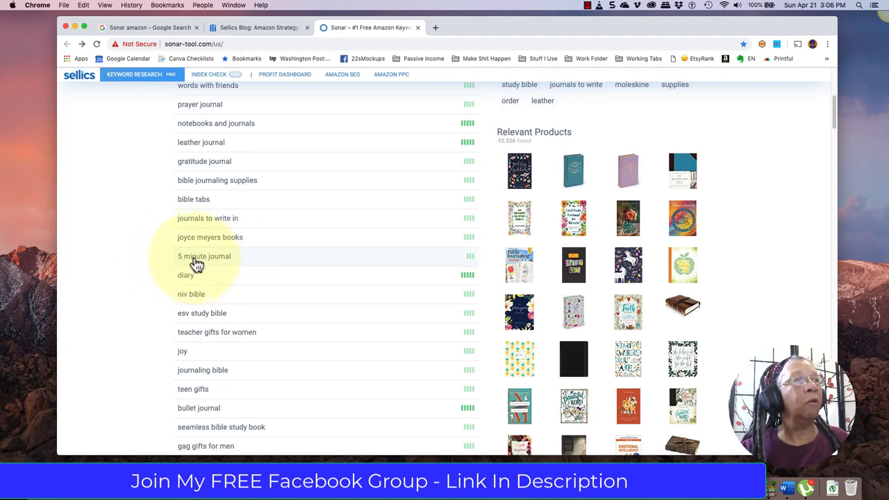
scroll("down", 3)
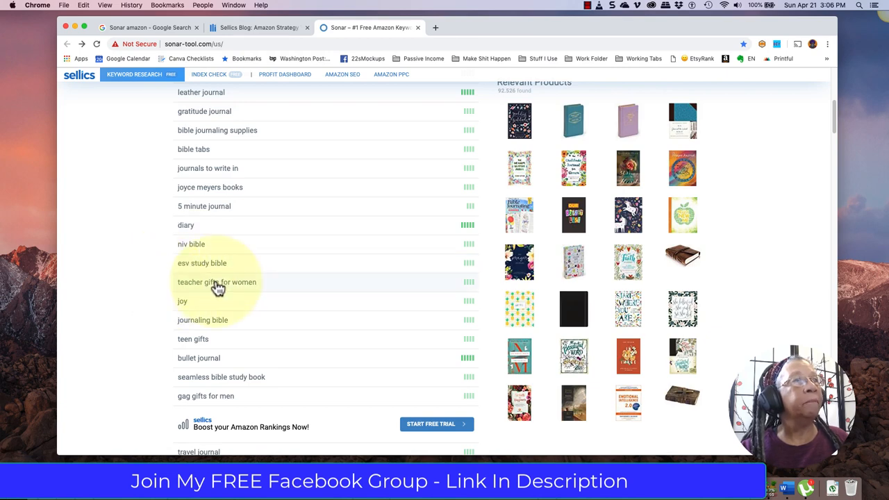
scroll("down", 3)
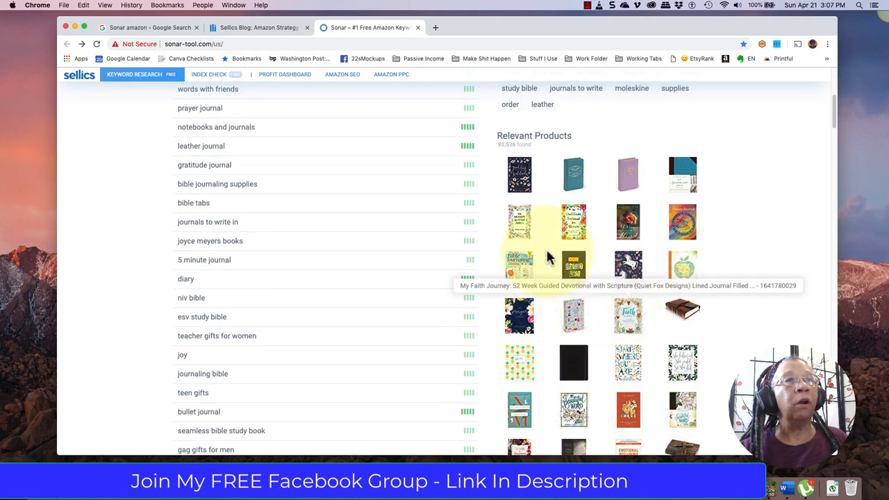
mouse_move(583, 285)
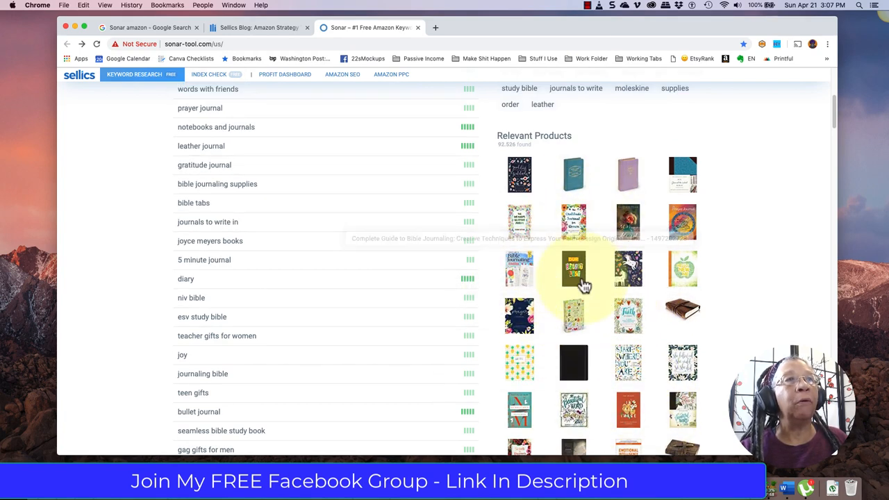
mouse_move(703, 336)
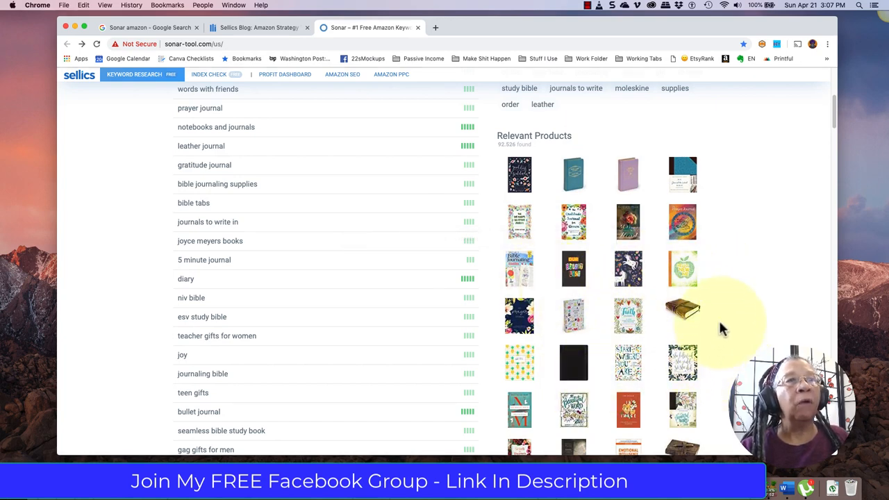
scroll("up", 3)
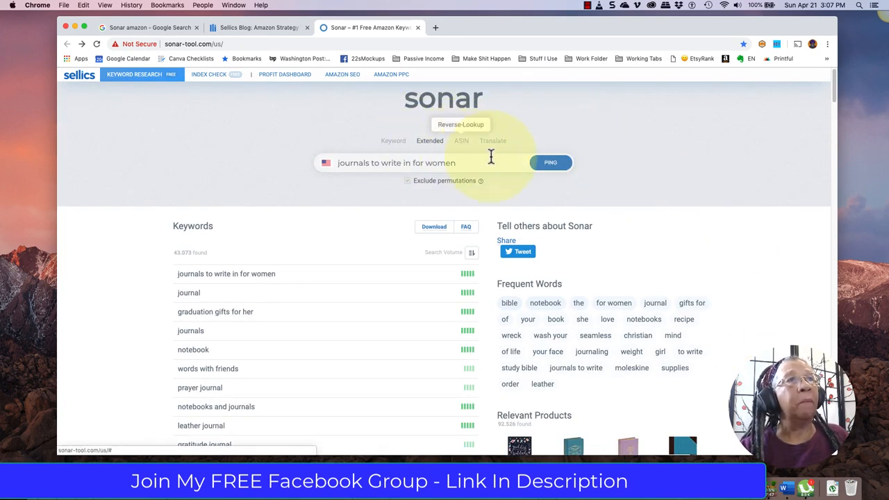
mouse_move(493, 146)
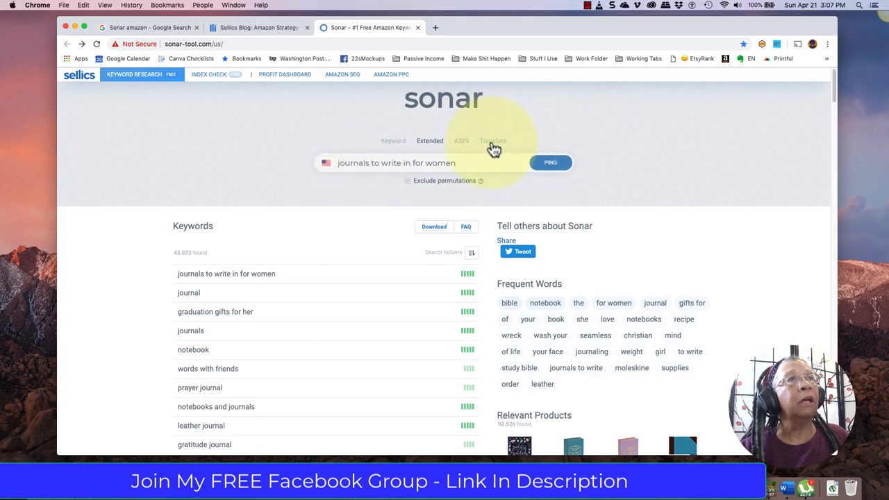
mouse_move(514, 181)
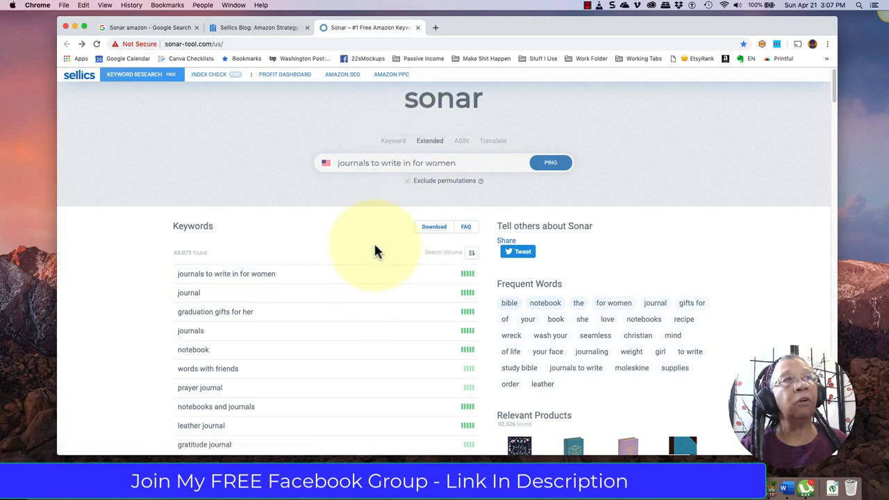
scroll("down", 3)
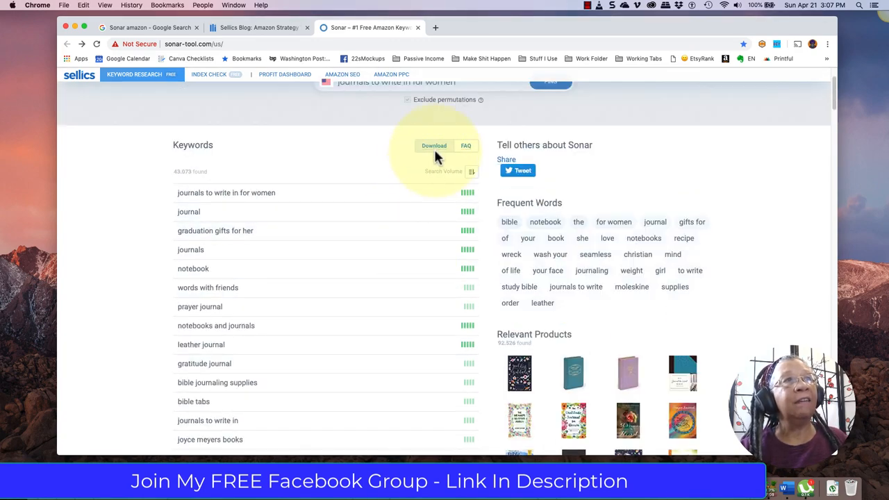
scroll("down", 3)
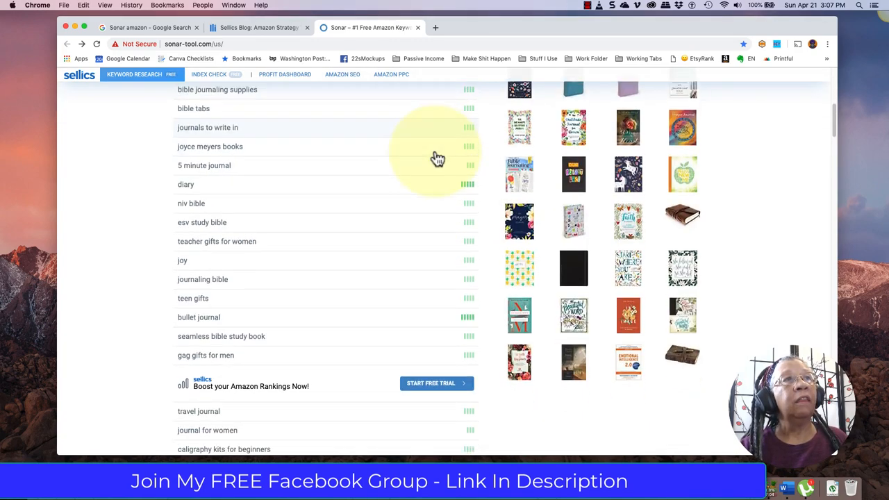
scroll("down", 3)
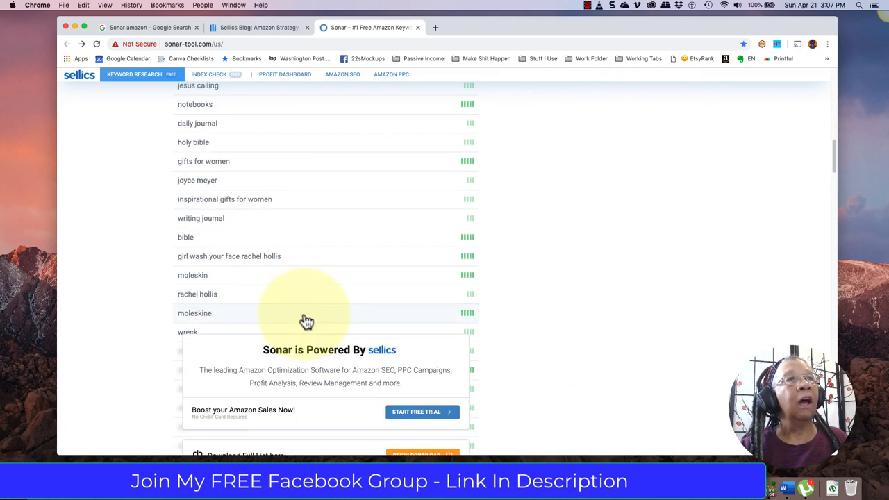
scroll("down", 3)
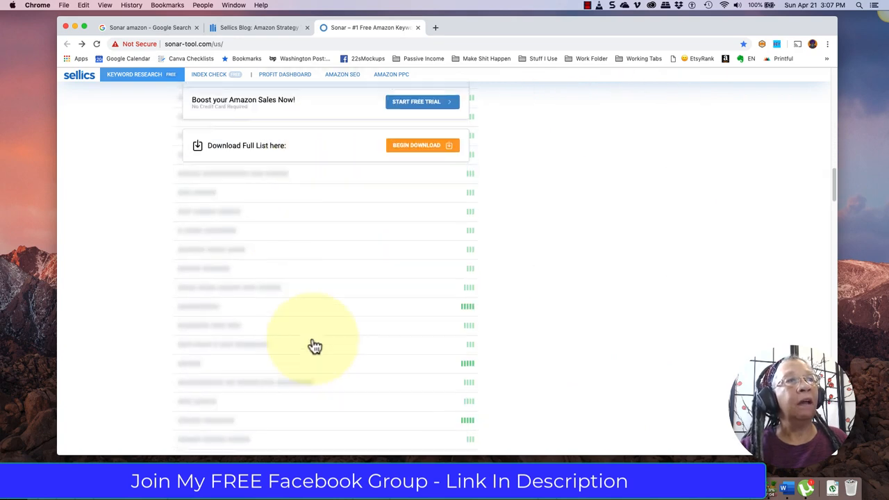
scroll("down", 3)
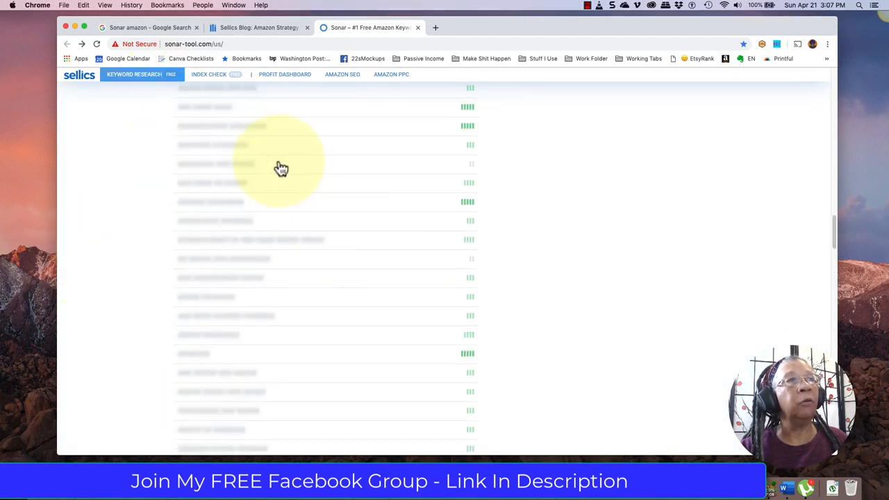
scroll("up", 3)
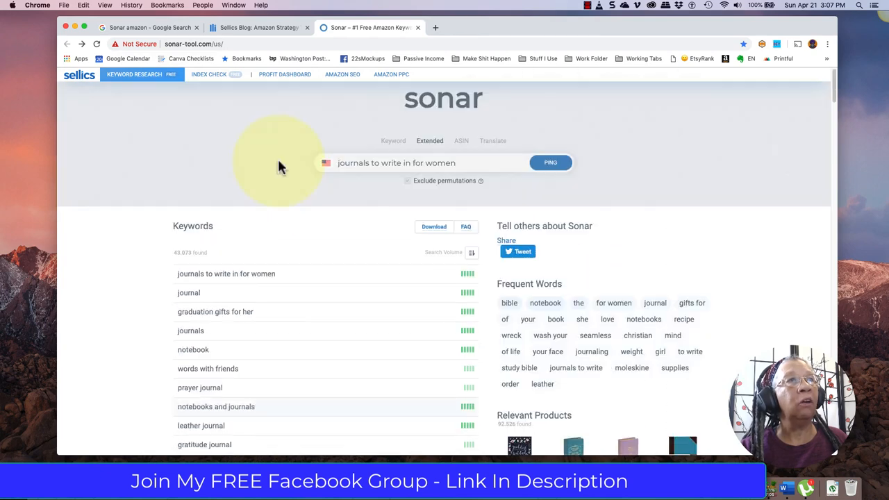
mouse_move(284, 181)
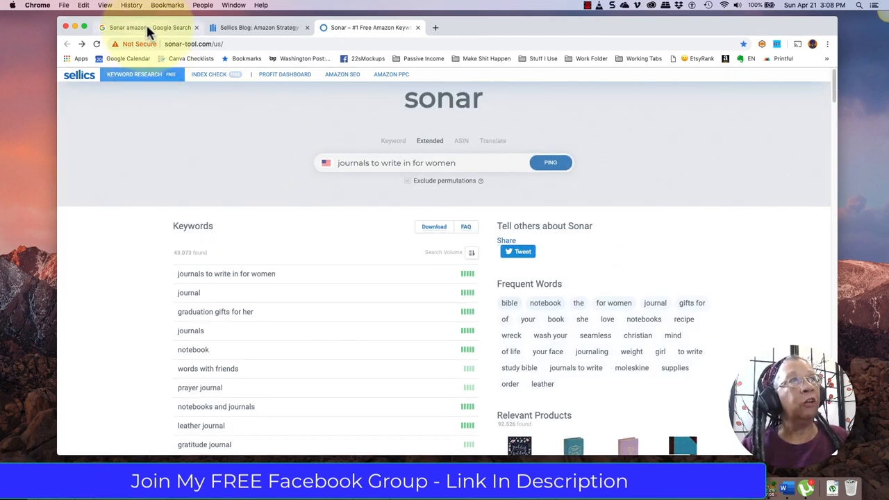
Switch to the Google results page for 'Sonar amazon'.
left_click(147, 28)
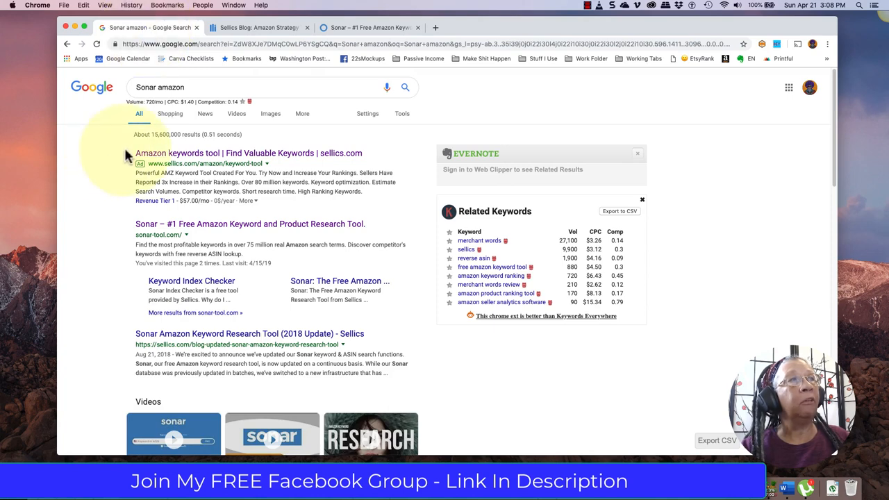
mouse_move(94, 229)
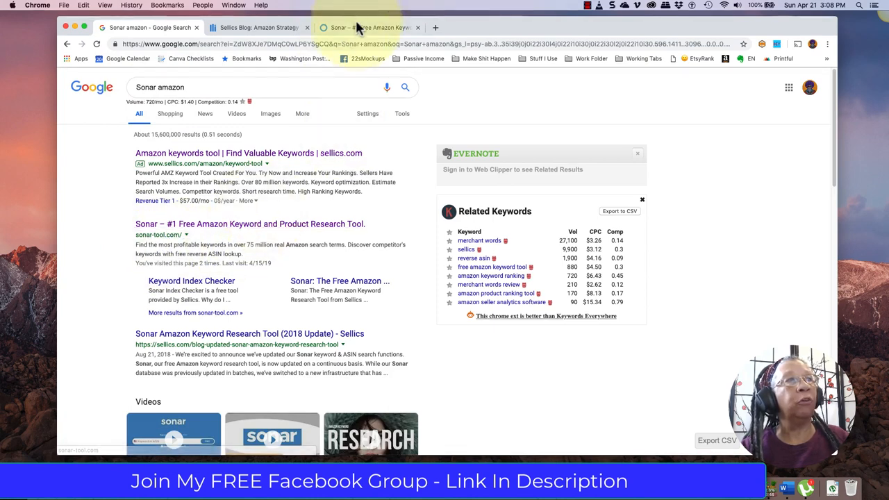
Return to the Sonar extended keyword results for 'journals to write in for women'.
left_click(375, 28)
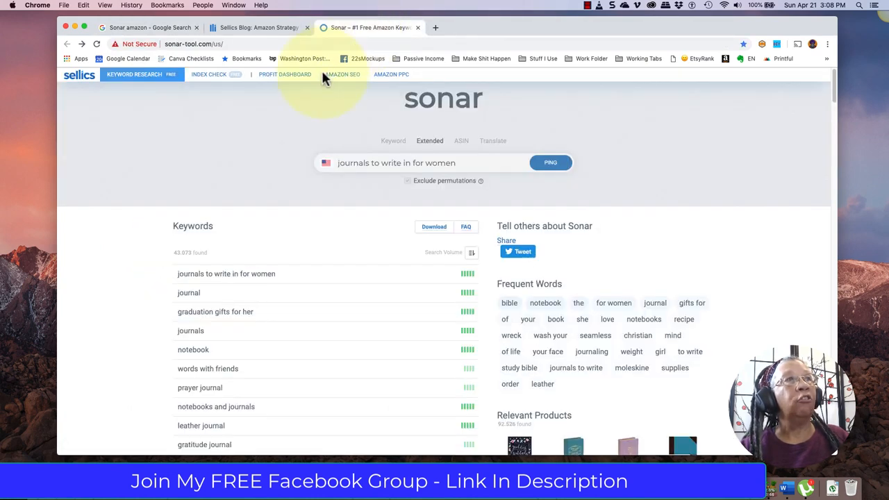
mouse_move(312, 113)
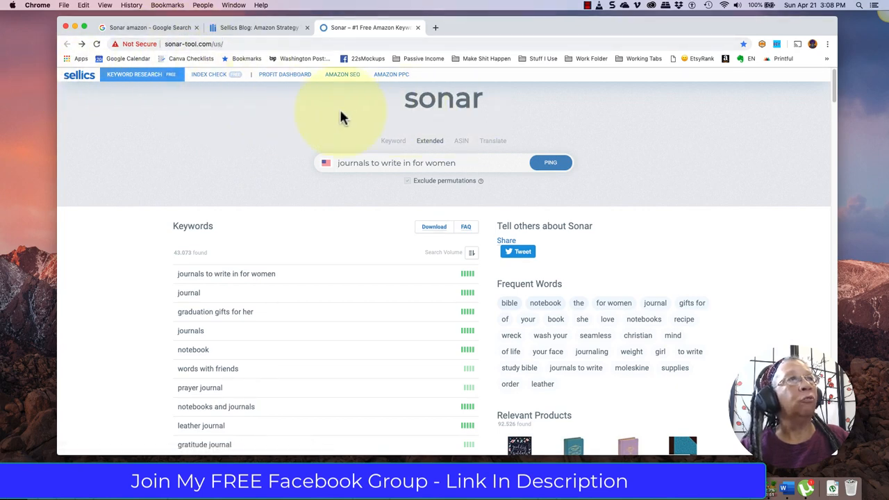
mouse_move(322, 250)
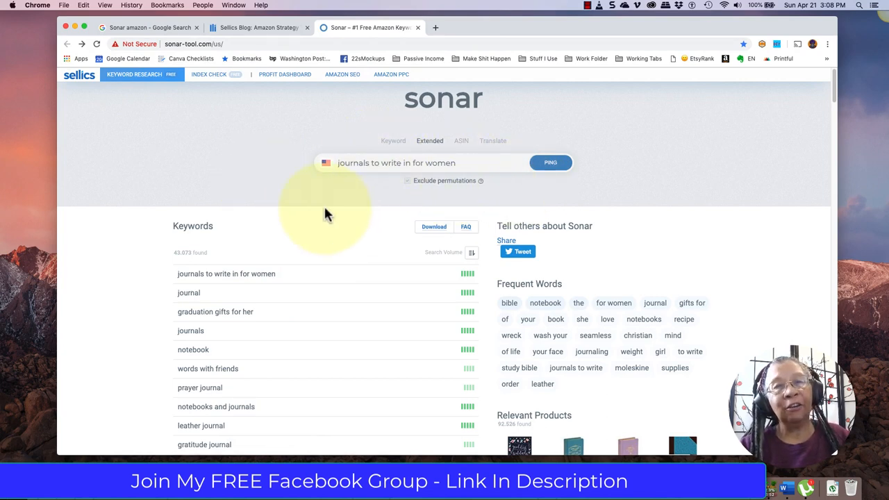
mouse_move(590, 131)
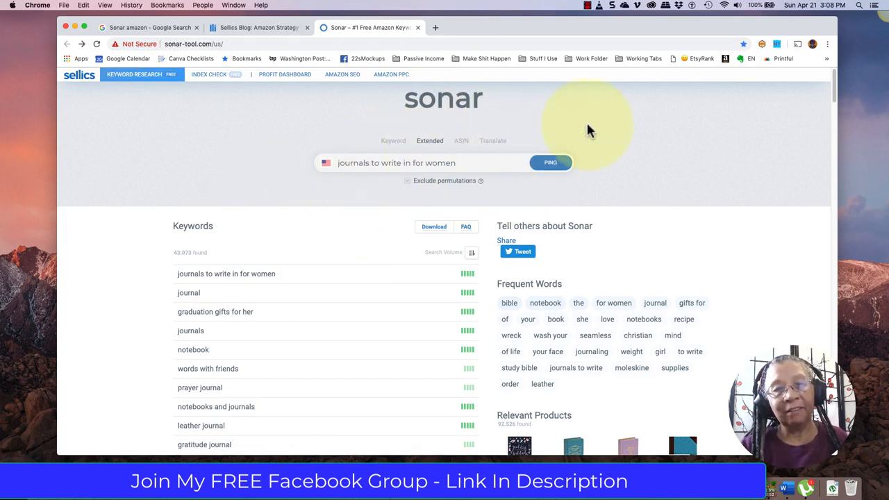
mouse_move(697, 128)
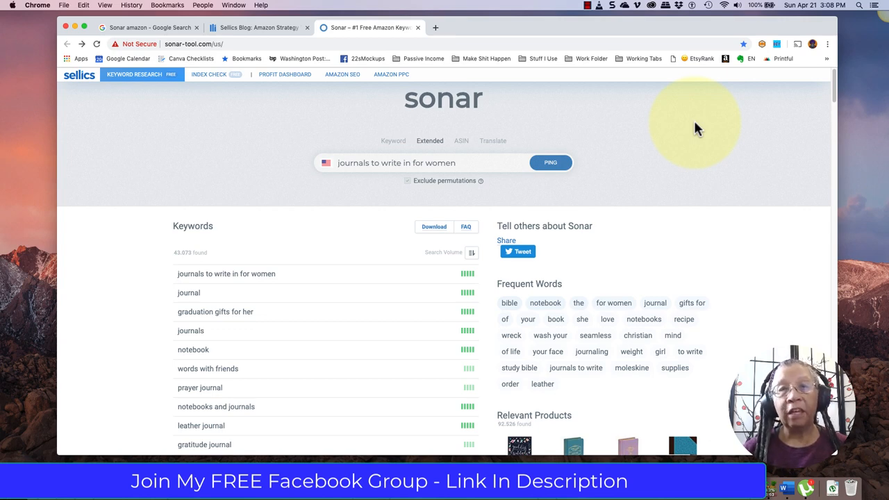
mouse_move(584, 39)
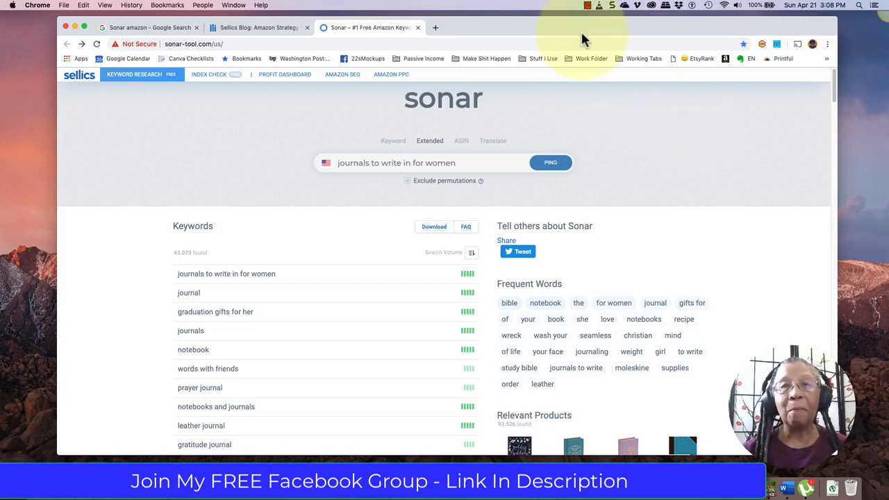